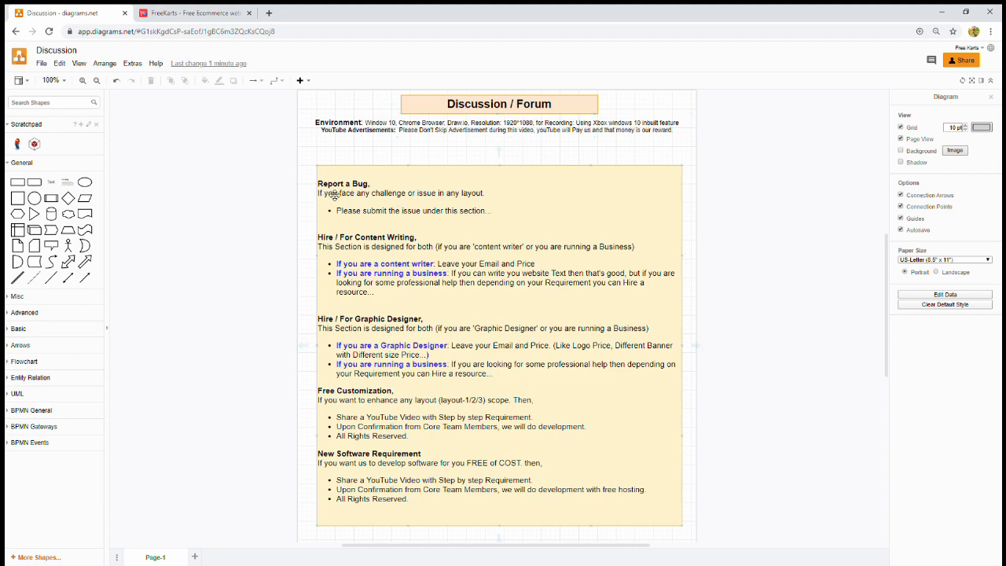
mouse_move(385, 341)
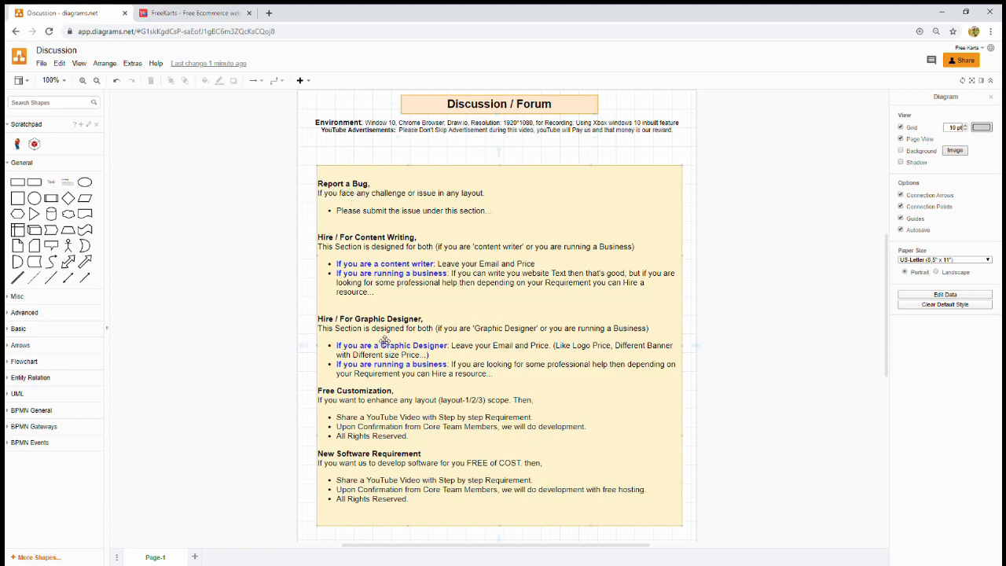
mouse_move(371, 408)
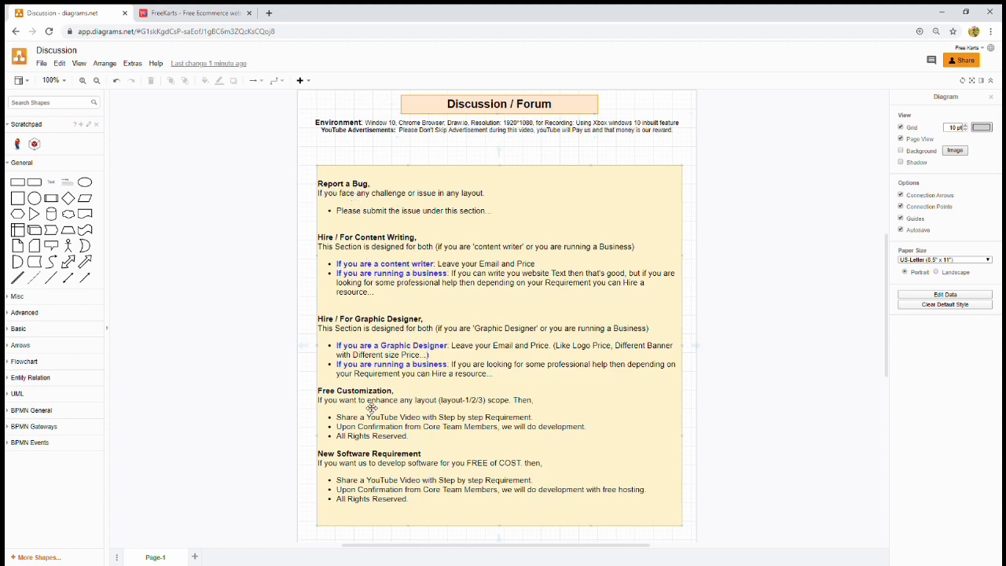
mouse_move(406, 470)
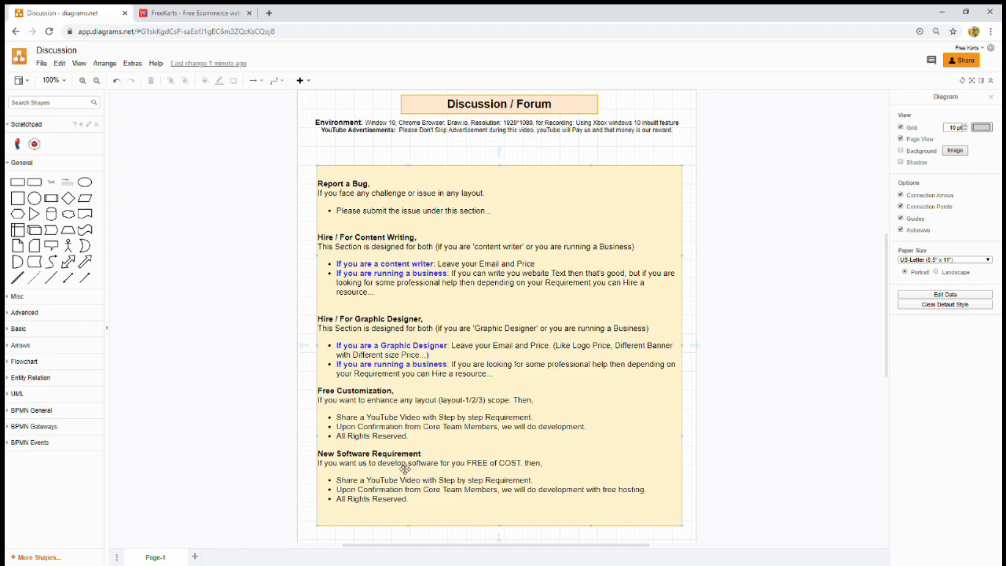
- Switch to the FreeKarts site and browse its Discussion and Our Services menus
left_click(195, 13)
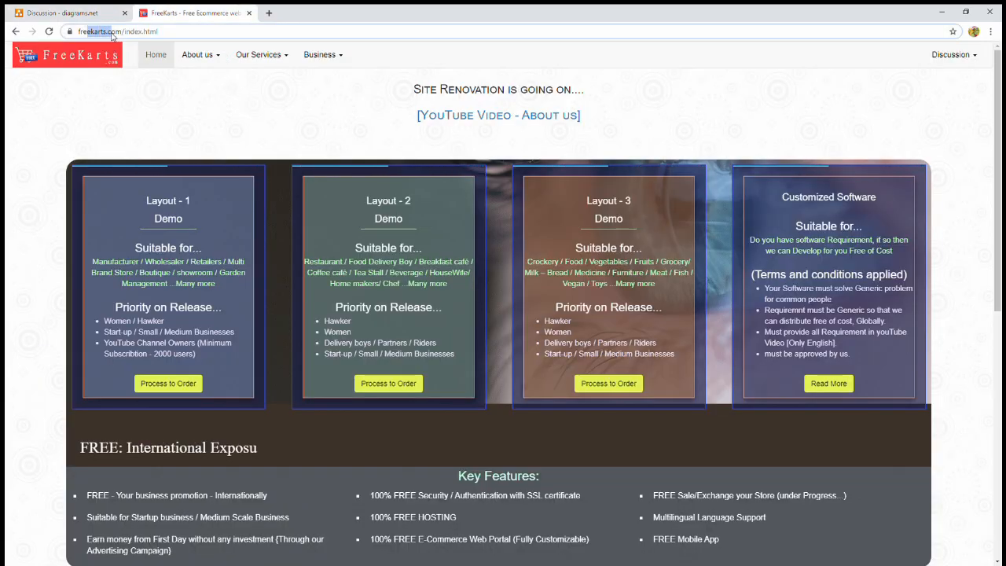
left_click(954, 55)
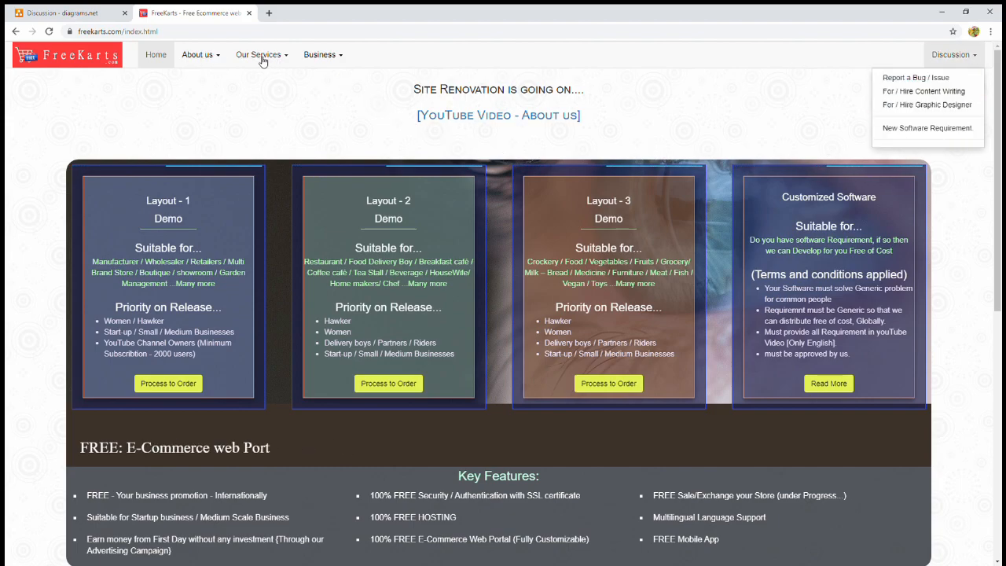
left_click(258, 54)
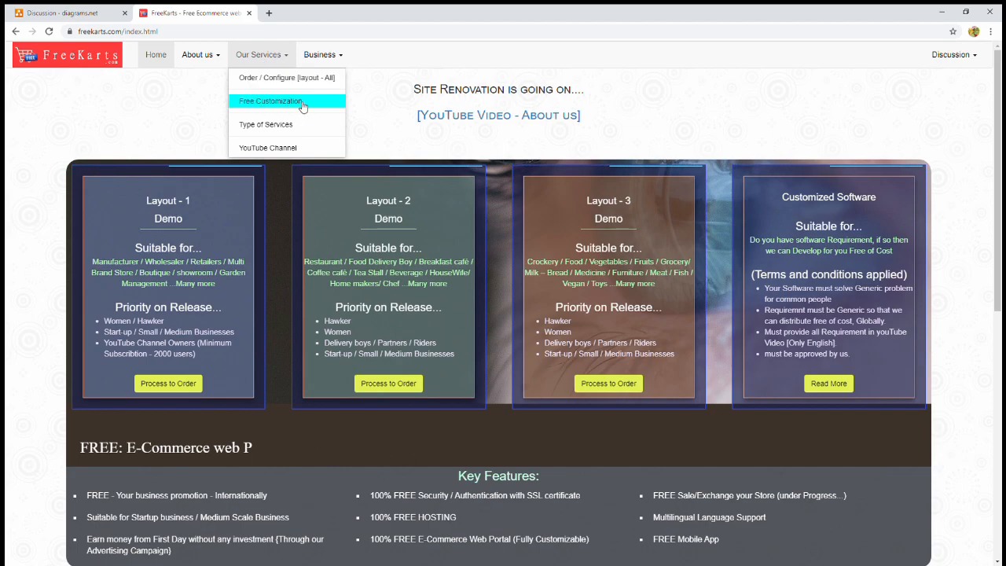
- Return to the Discussion / Forum diagram in diagrams.net to reread Report a Bug
left_click(71, 13)
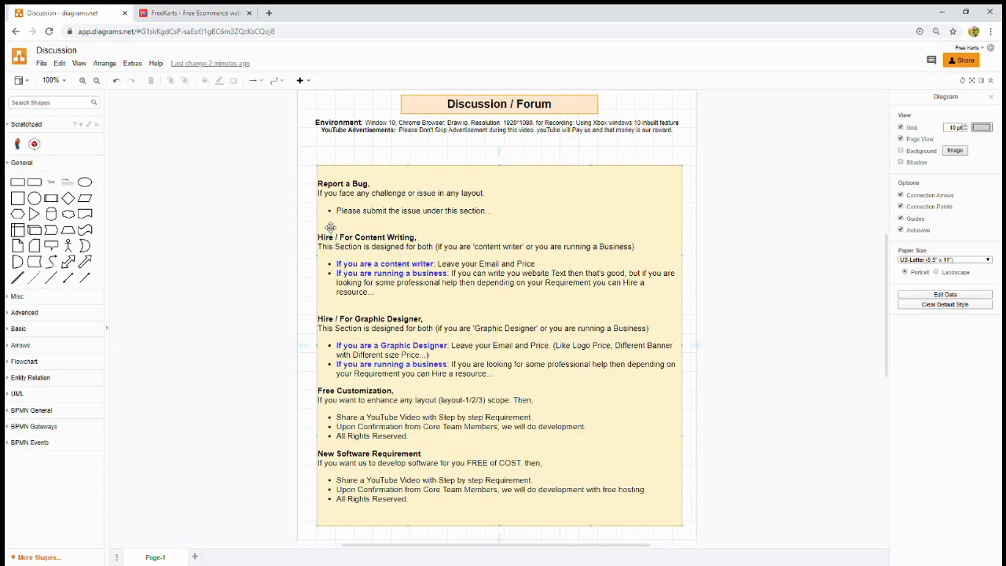
mouse_move(502, 195)
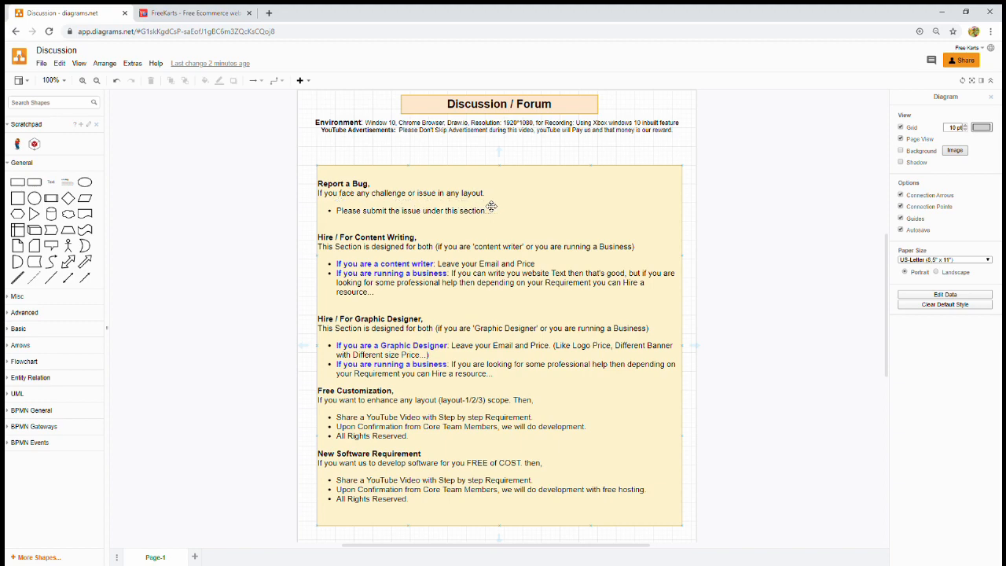
mouse_move(344, 222)
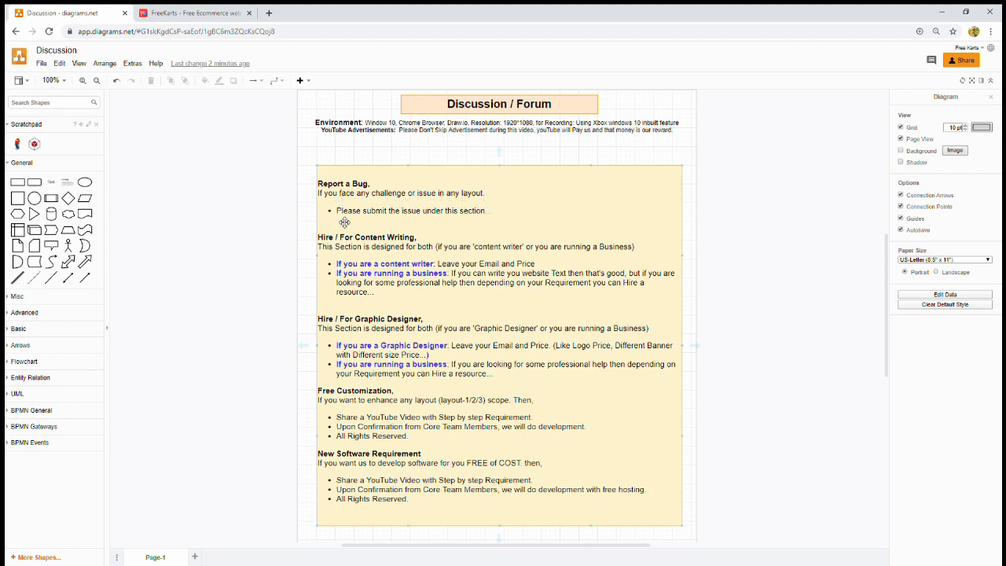
mouse_move(468, 222)
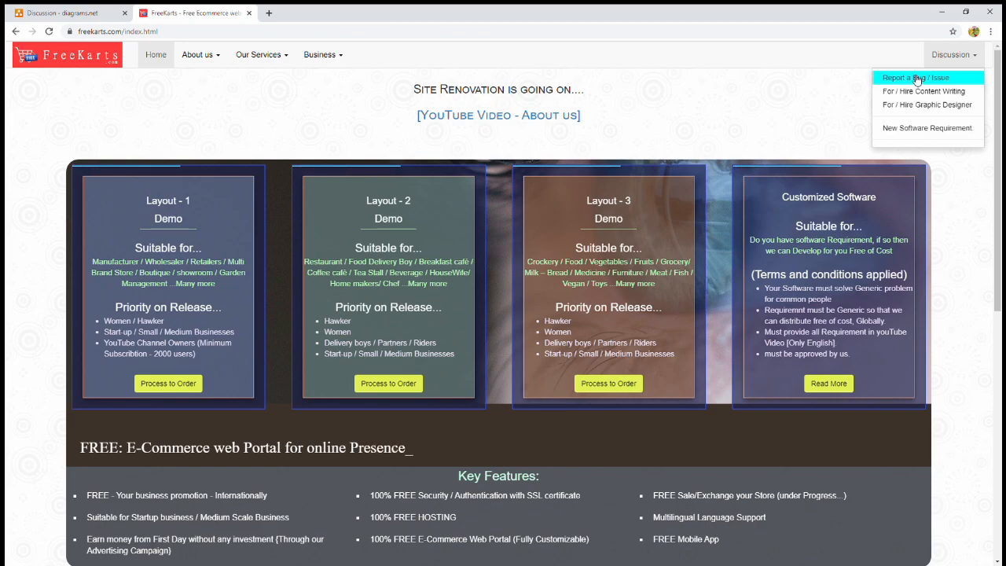
- Open Discussion > Report a Bug / Issue and let the embedded forum load
left_click(916, 78)
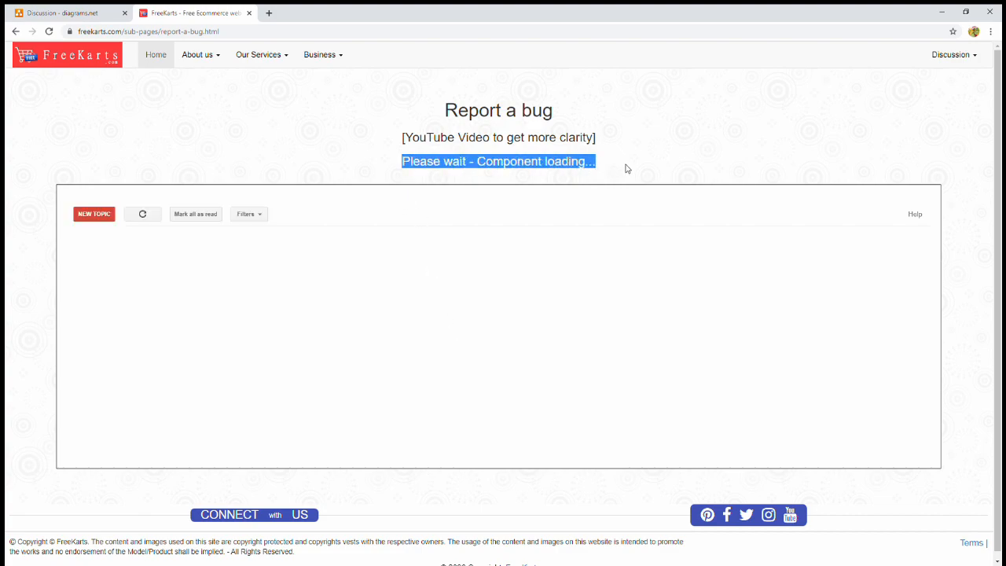
mouse_move(672, 233)
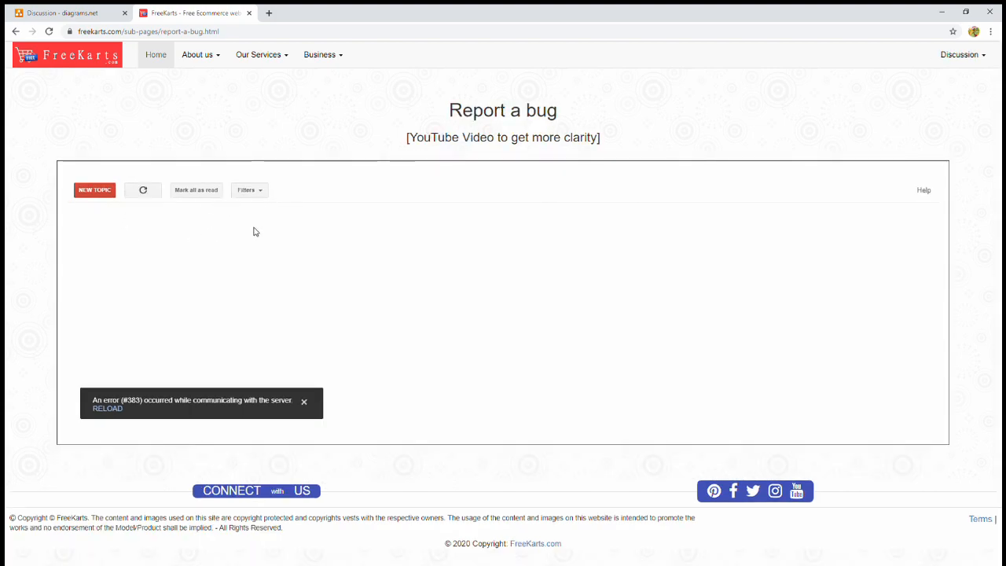
mouse_move(320, 219)
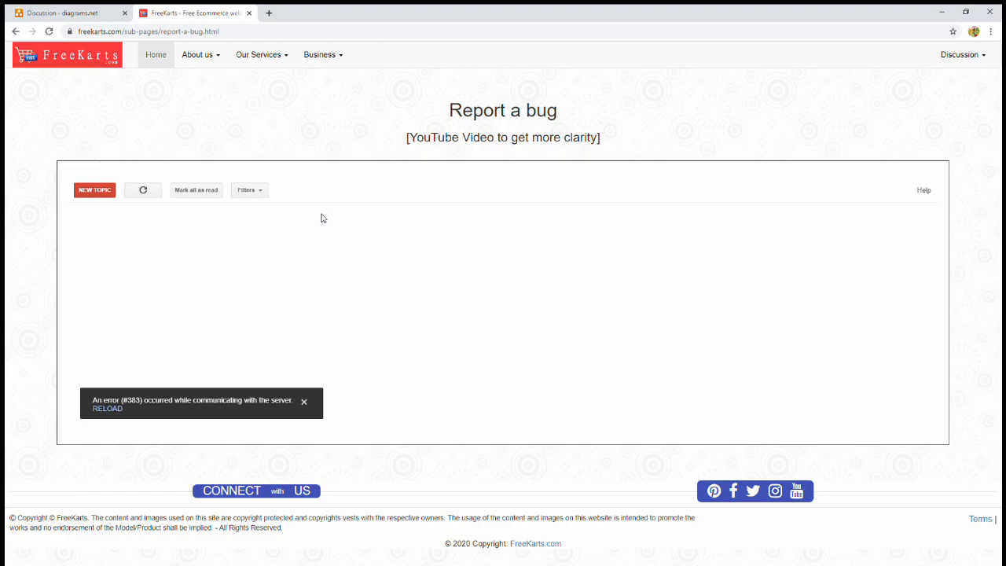
mouse_move(556, 160)
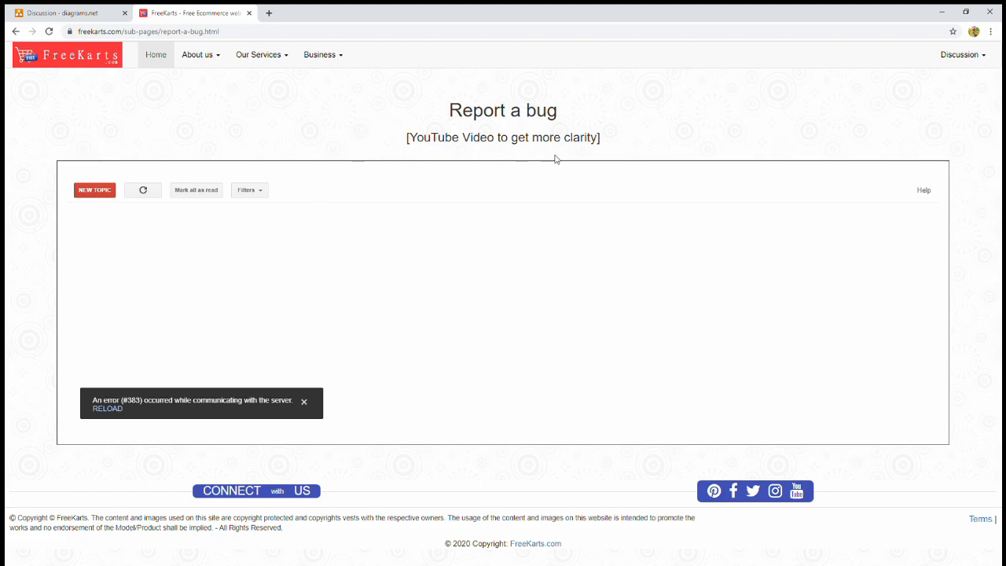
mouse_move(140, 265)
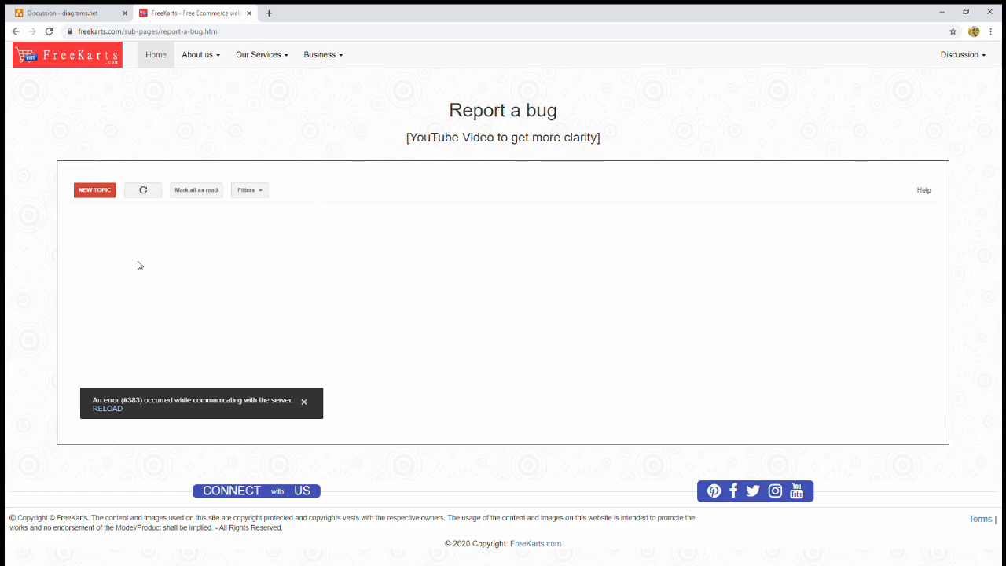
mouse_move(574, 254)
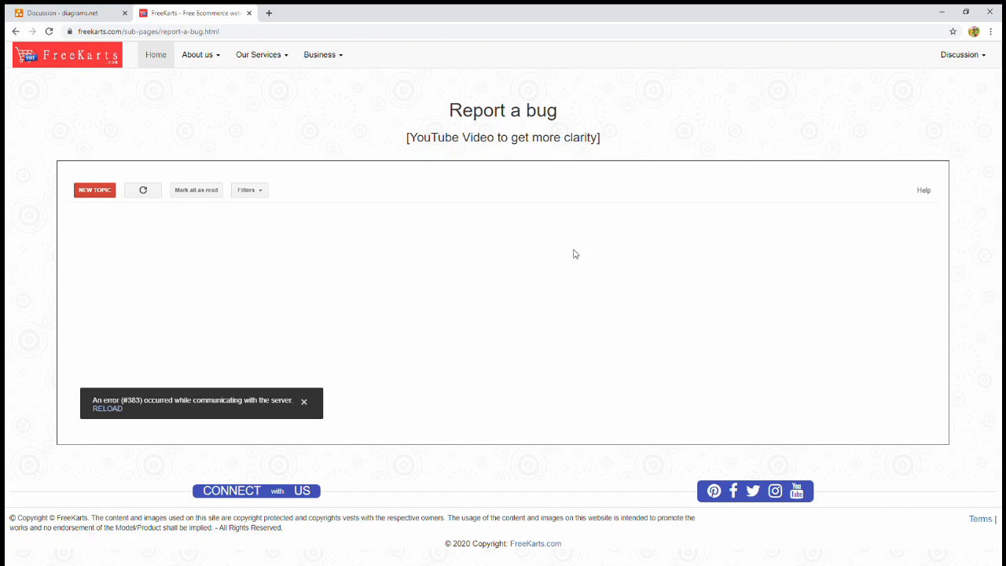
mouse_move(401, 273)
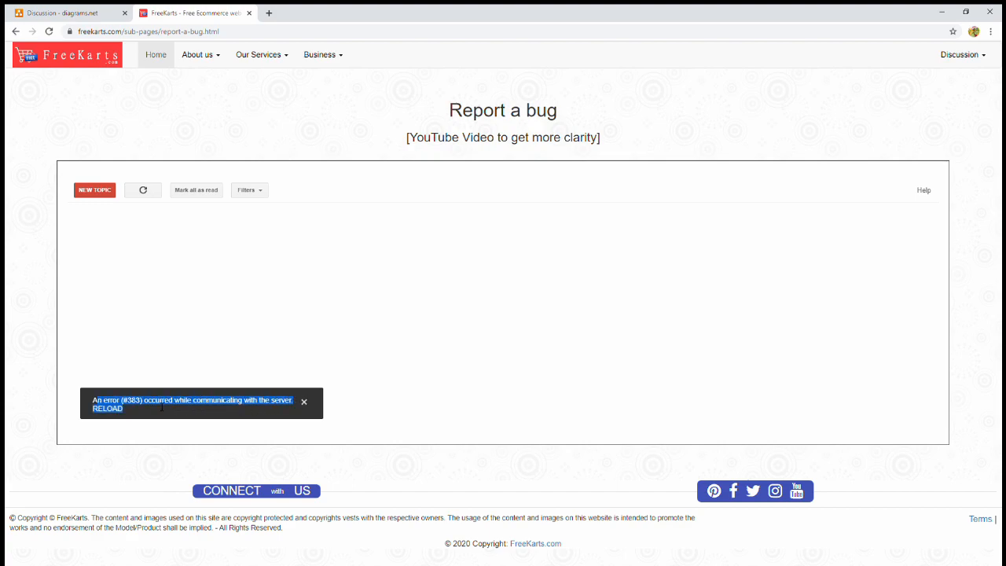
mouse_move(268, 328)
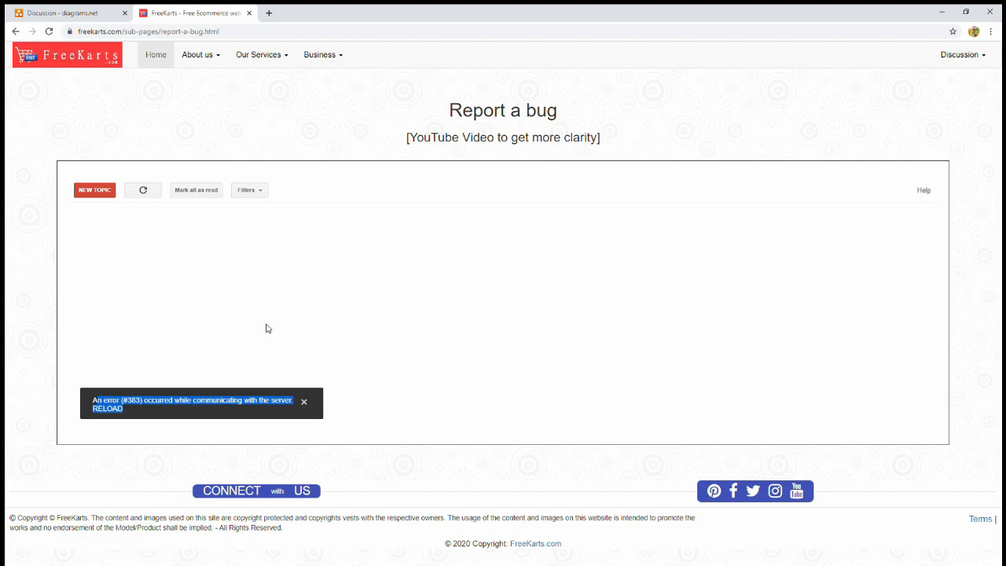
mouse_move(265, 286)
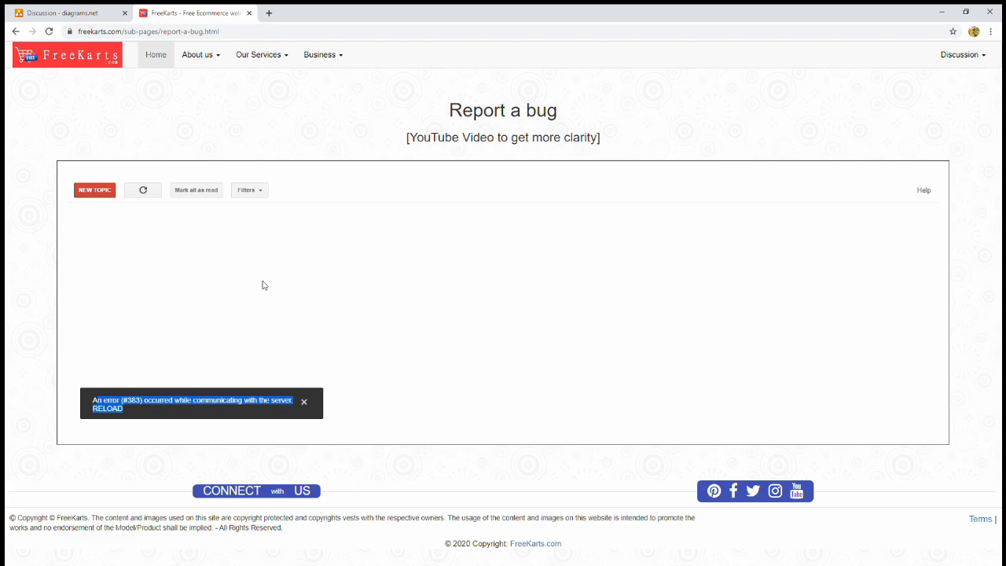
mouse_move(94, 190)
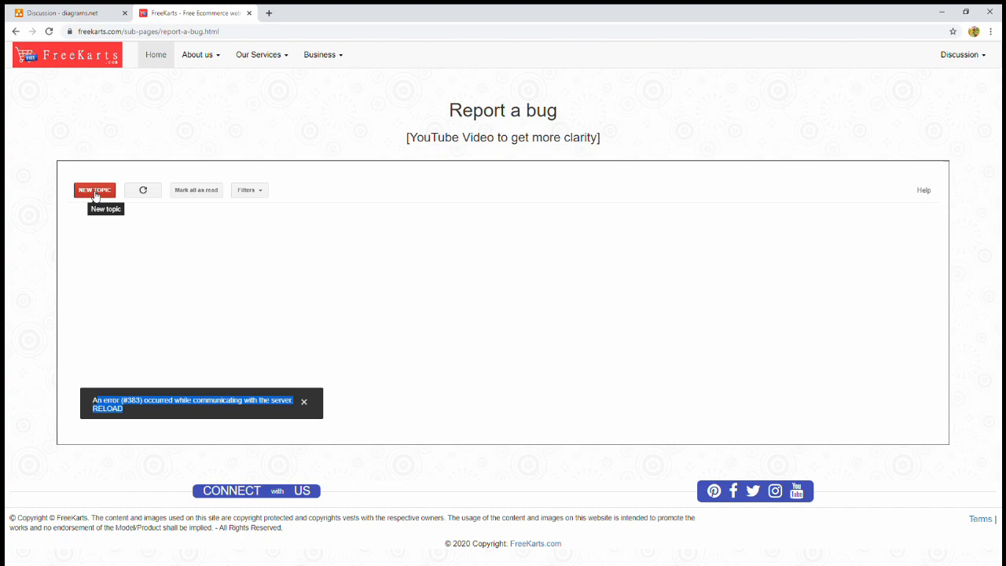
- Draft topic 'Found a bug on Banner' with bulleted reproduction steps, cancelling Insert image
left_click(95, 191)
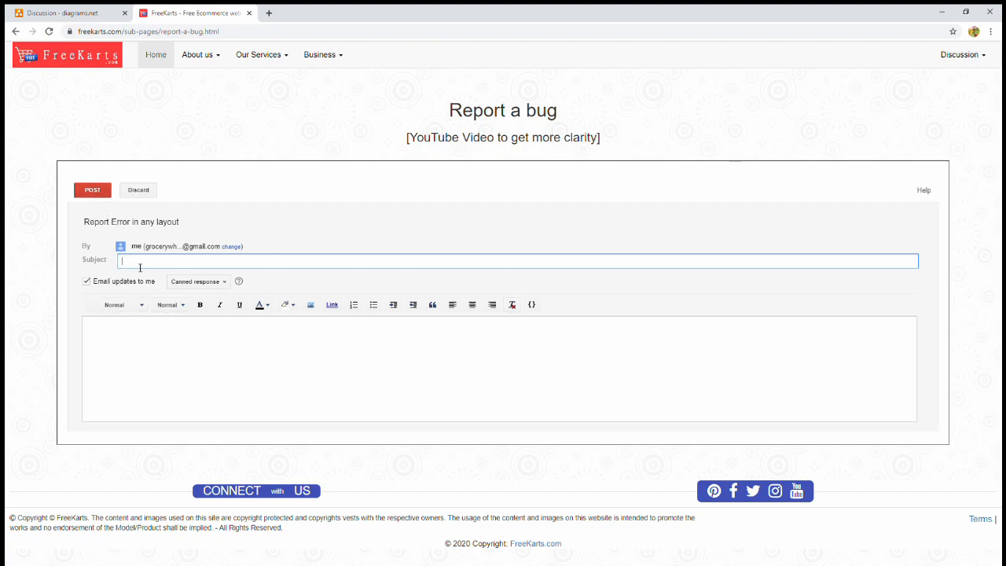
left_click(499, 368)
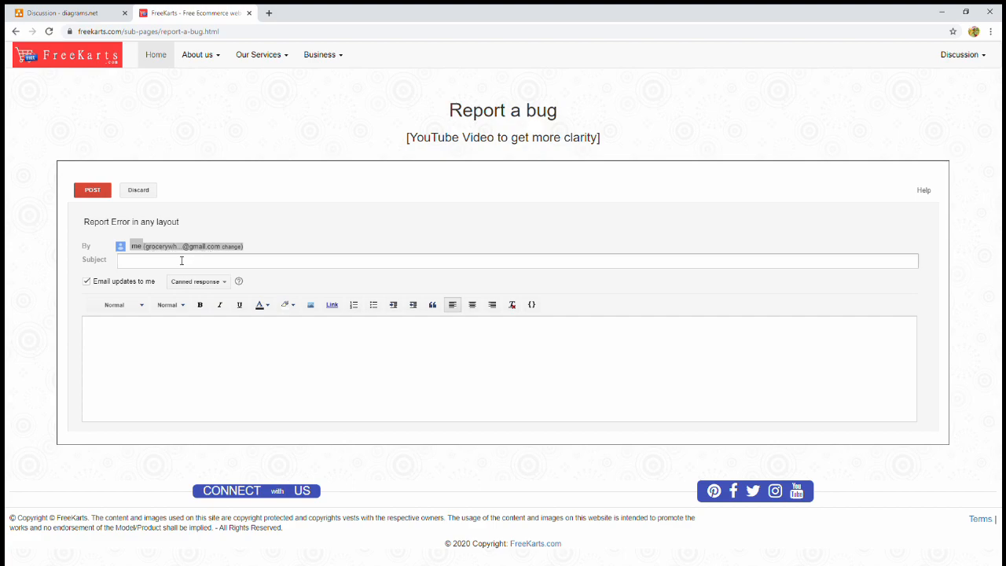
mouse_move(294, 267)
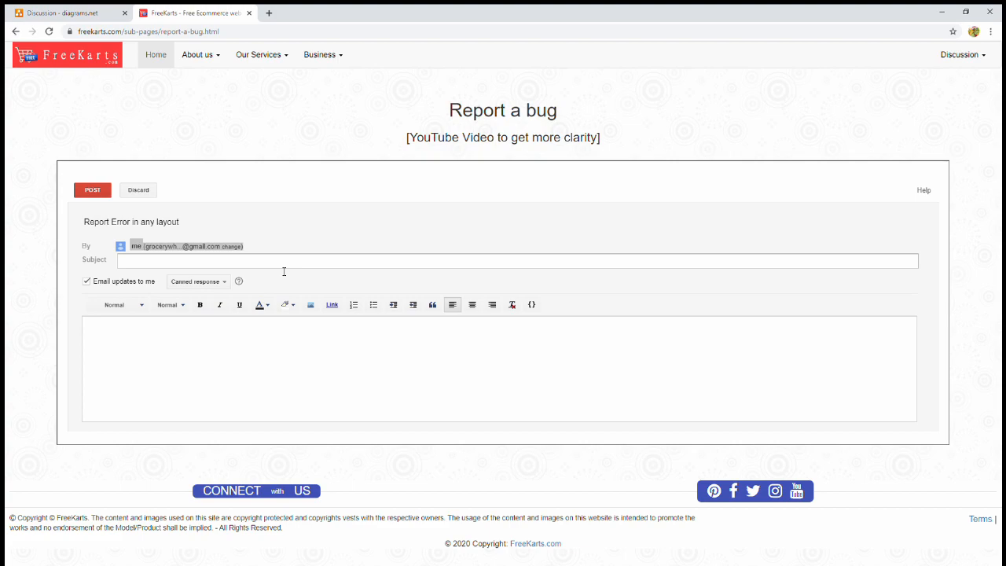
mouse_move(265, 251)
type("Login into the system as an admin.")
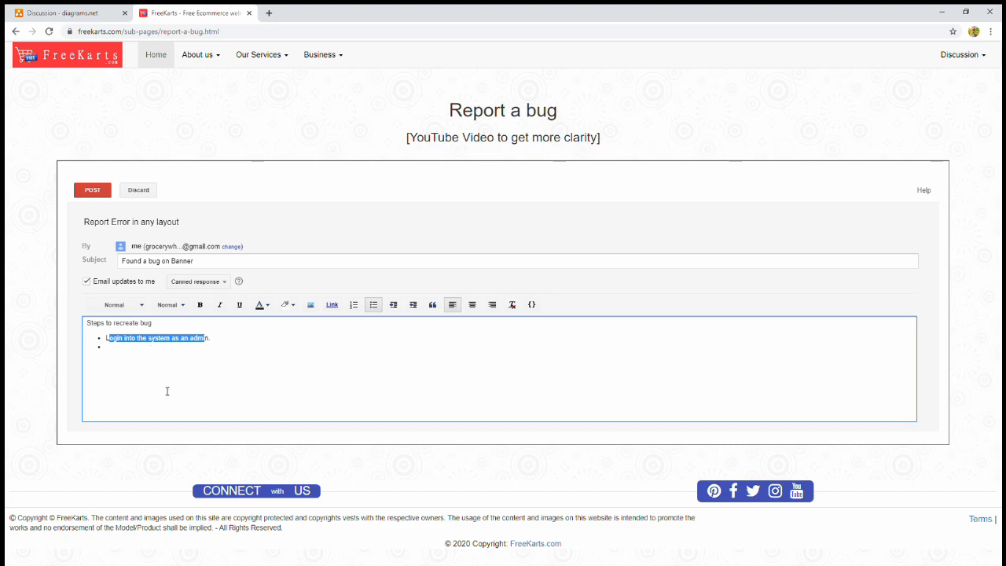
mouse_move(147, 351)
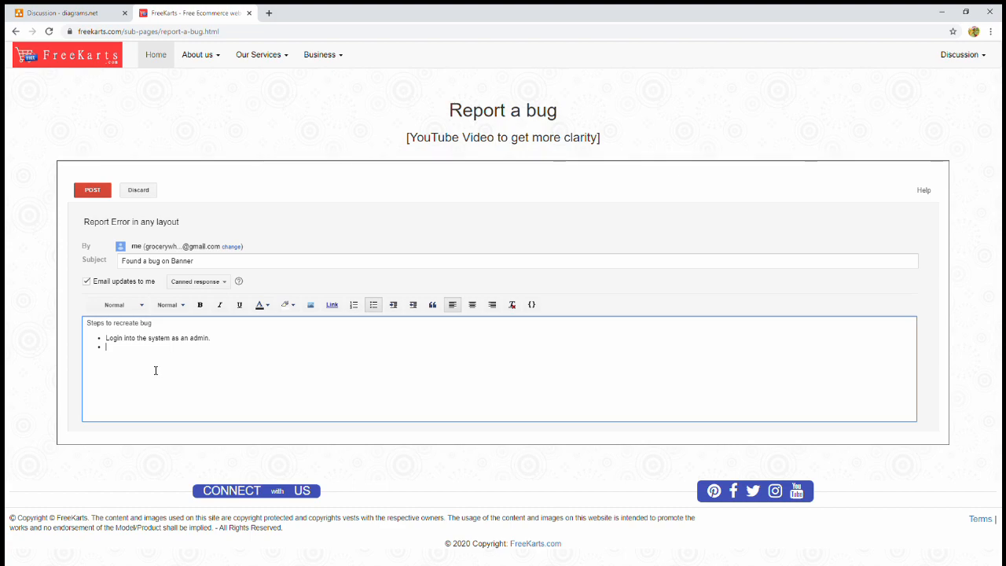
left_click(311, 306)
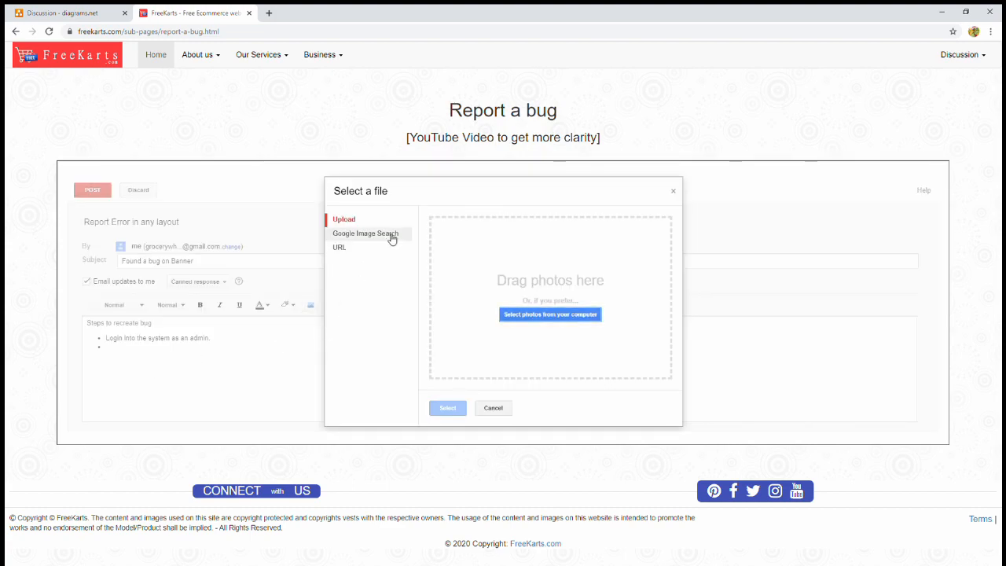
left_click(493, 407)
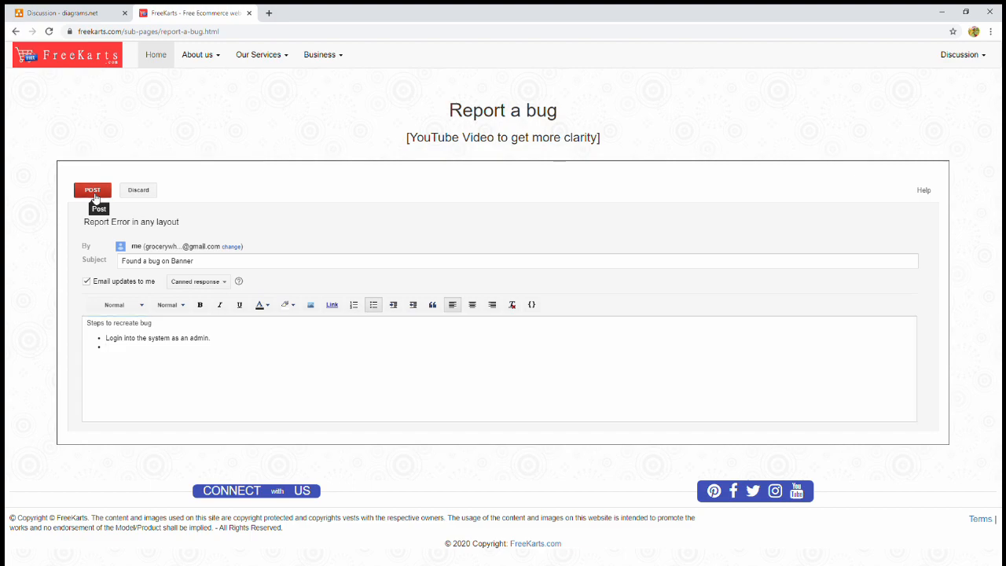
- Post the 'Found a bug on Banner' topic to the Report a bug forum
left_click(92, 189)
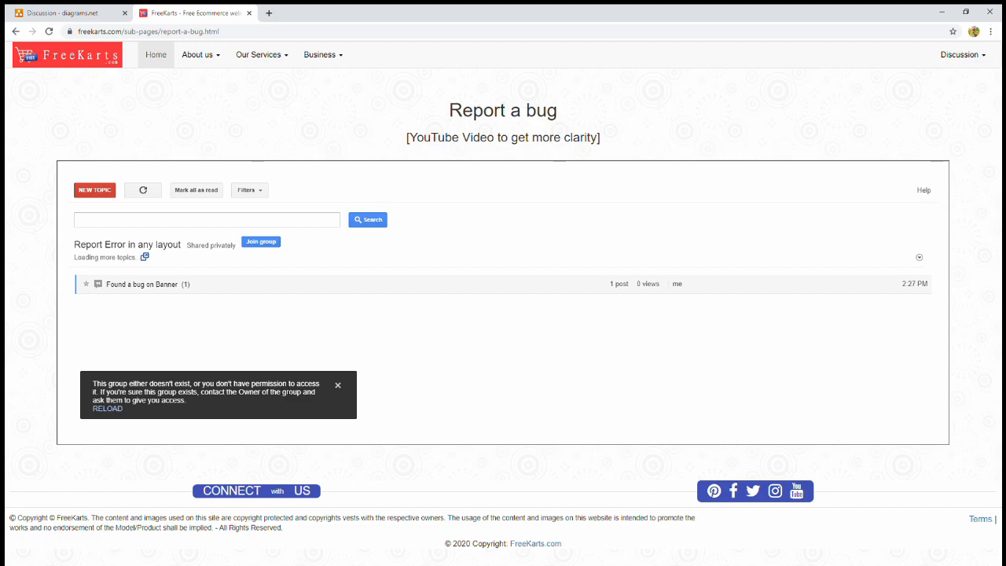
mouse_move(258, 247)
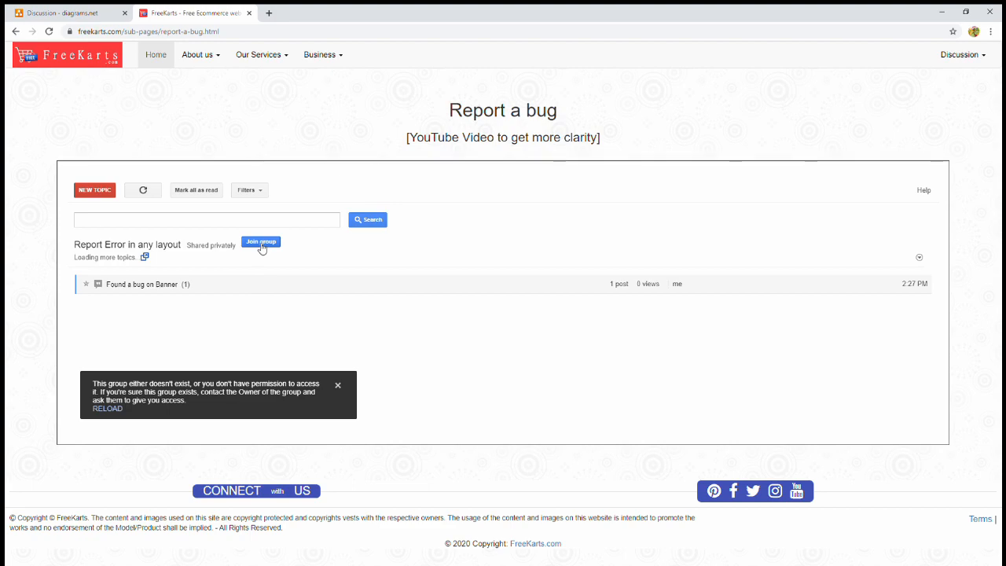
- Join the Report Error in any layout group with 'Link to my Google profile' ticked
left_click(262, 241)
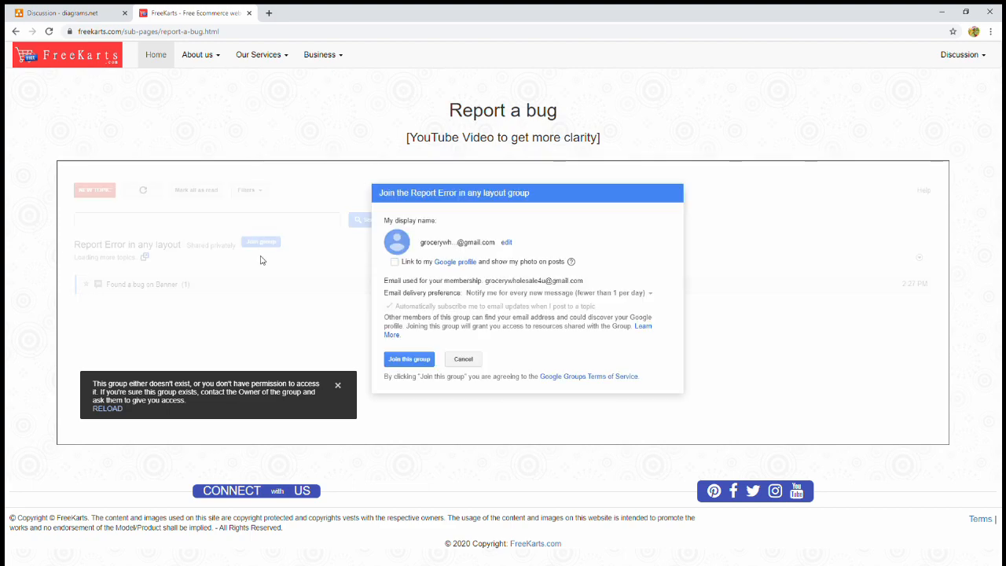
left_click(395, 262)
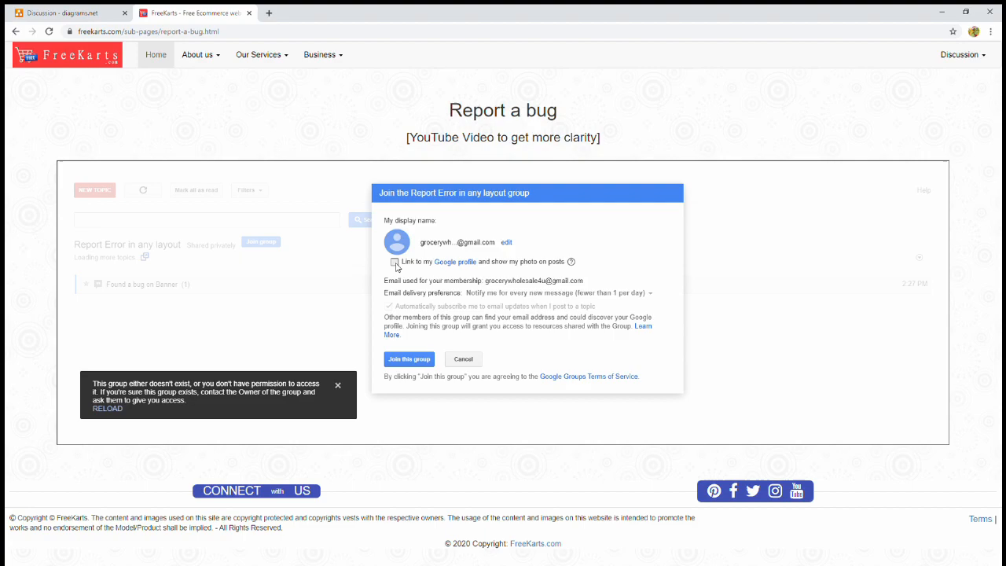
left_click(395, 262)
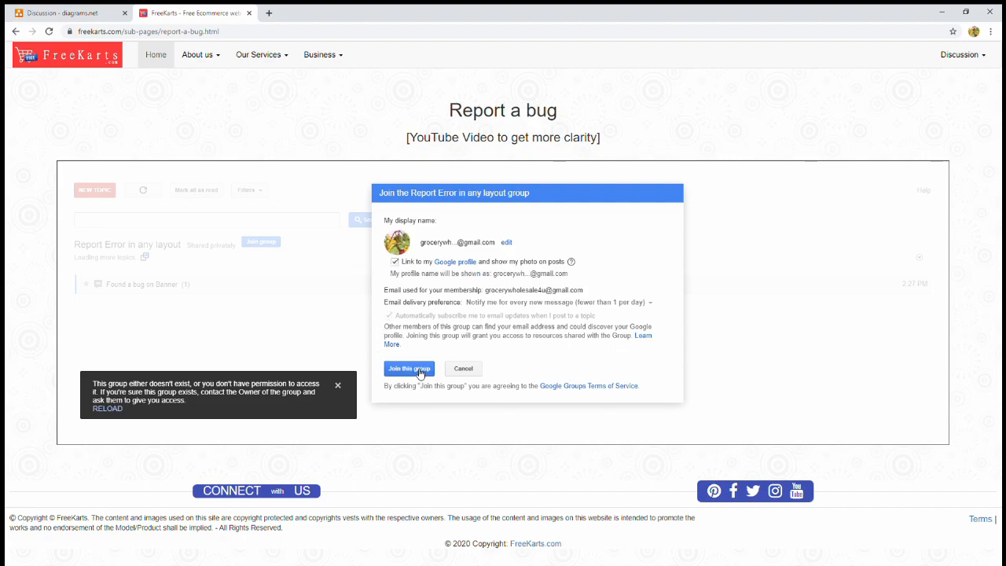
left_click(408, 368)
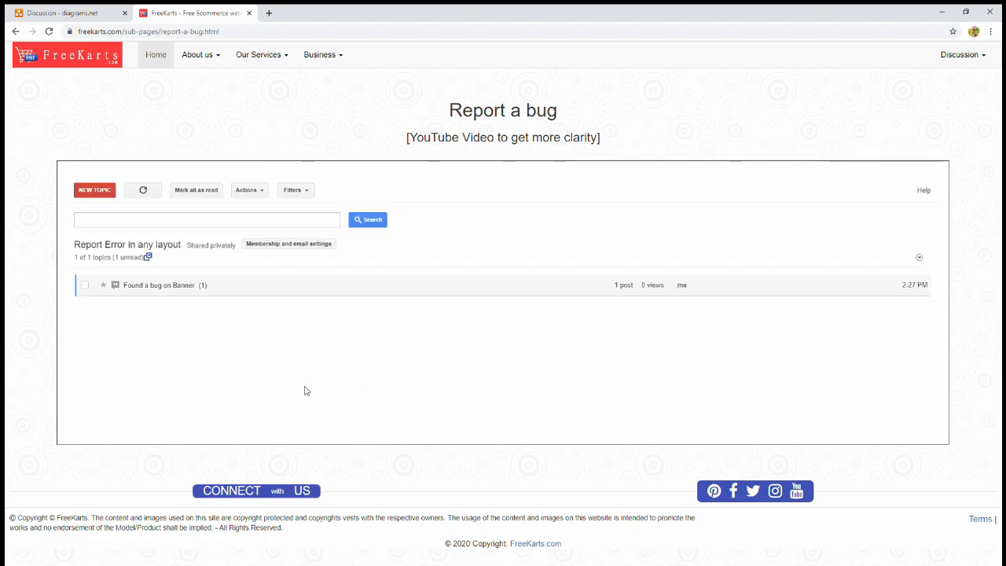
mouse_move(217, 331)
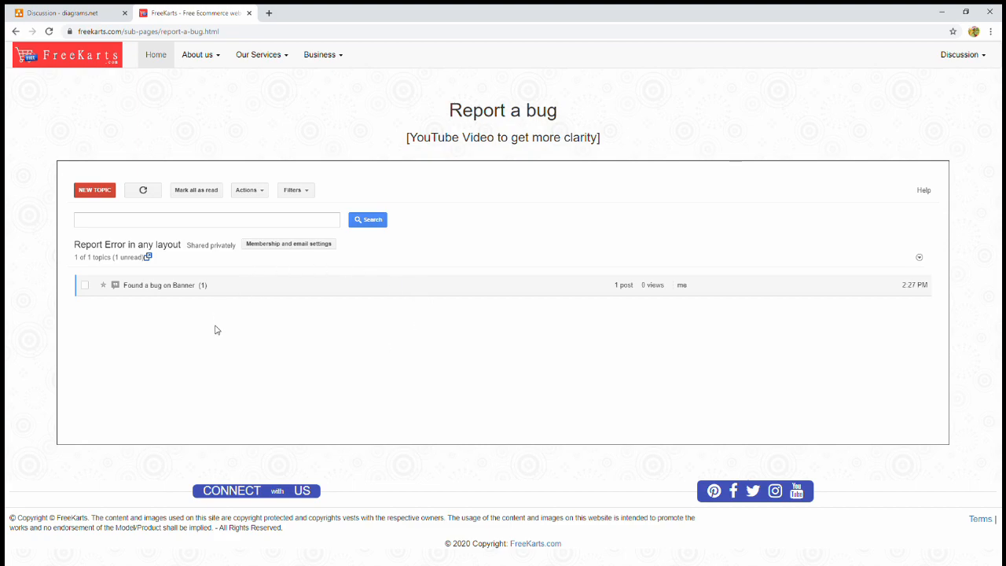
- Open the 'Found a bug on Banner' thread and highlight the Report a bug heading
left_click(159, 285)
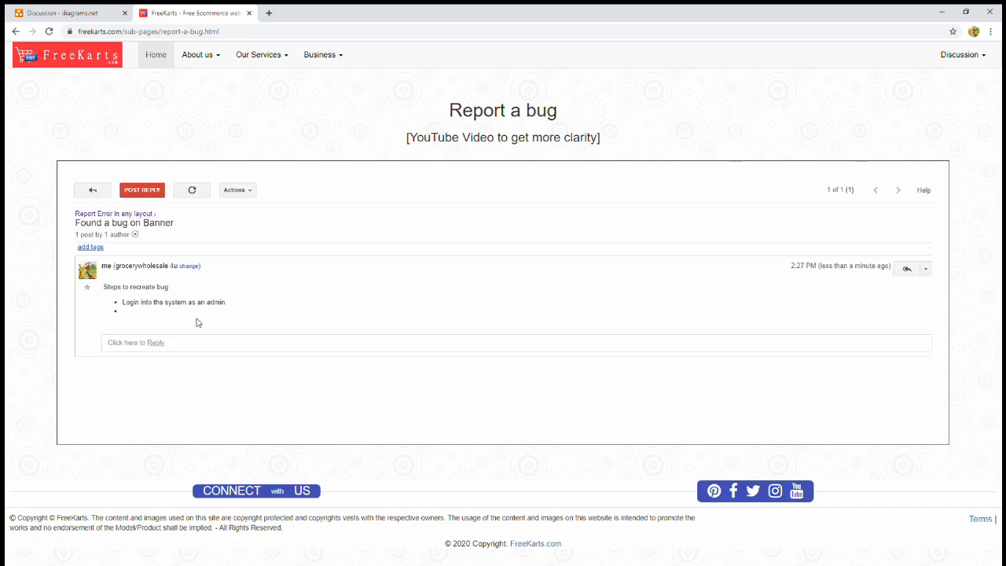
mouse_move(509, 376)
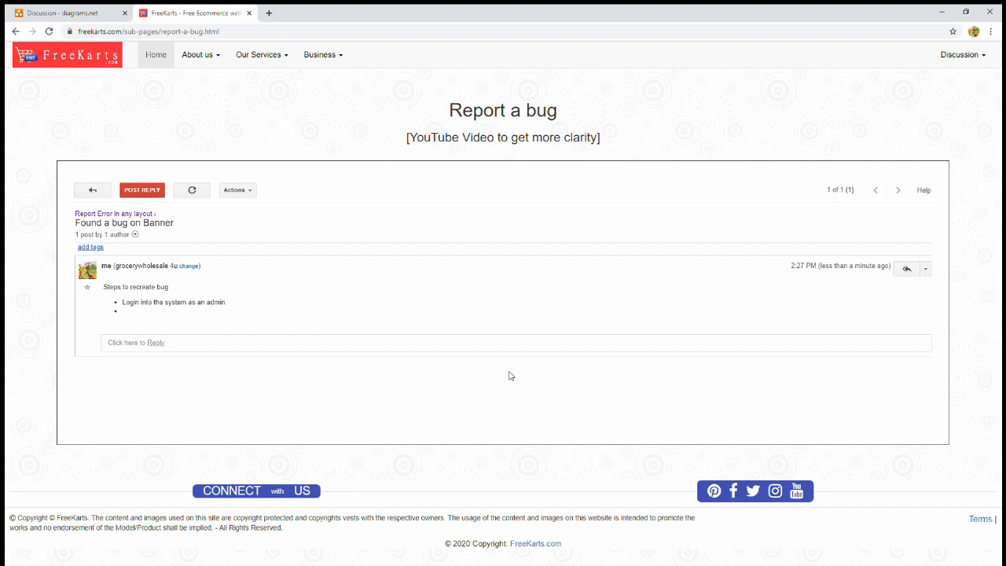
mouse_move(211, 354)
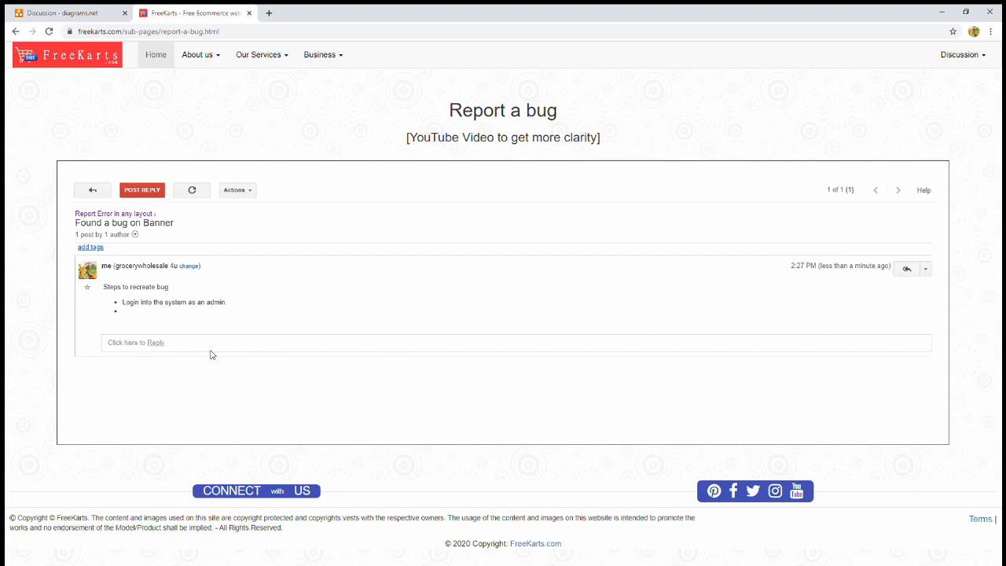
mouse_move(272, 370)
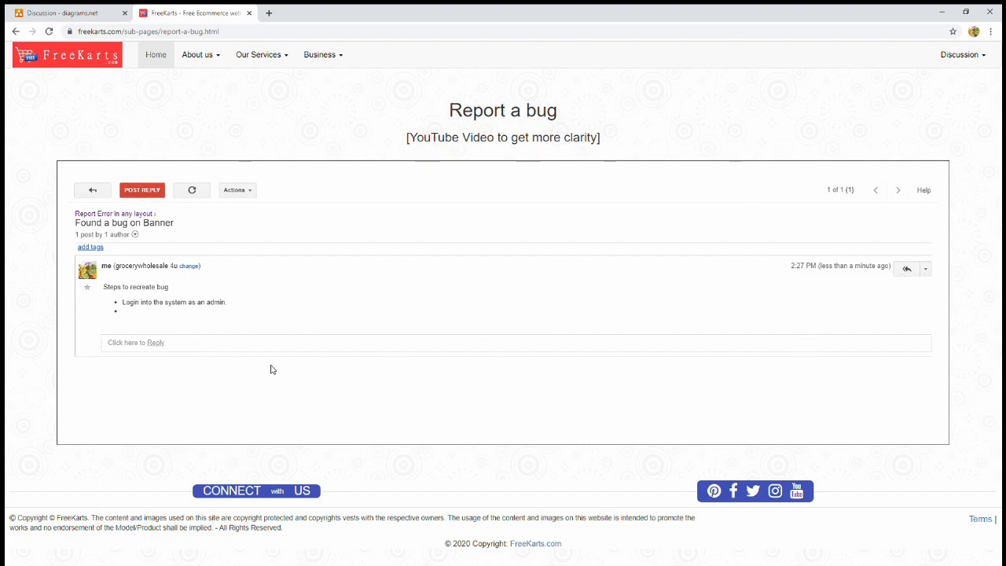
left_click_drag(458, 110, 558, 110)
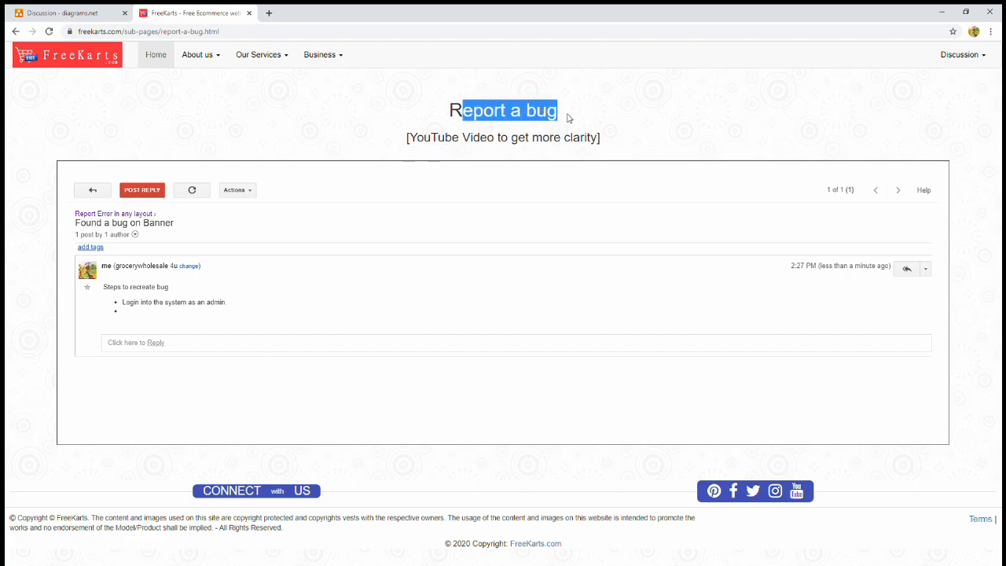
mouse_move(437, 288)
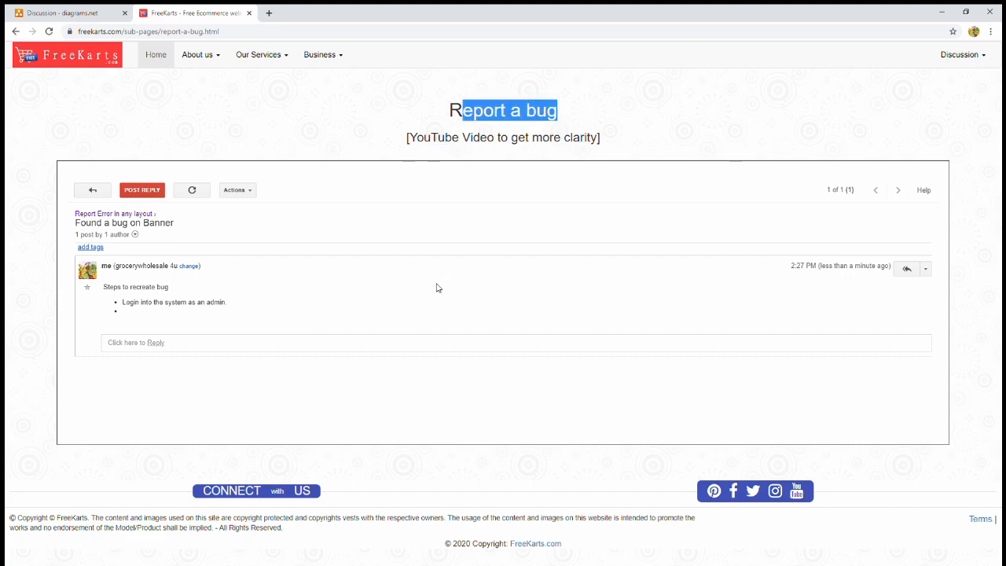
- Switch to the 'Discussion - diagrams.net' tab showing the forum sections diagram
left_click(66, 13)
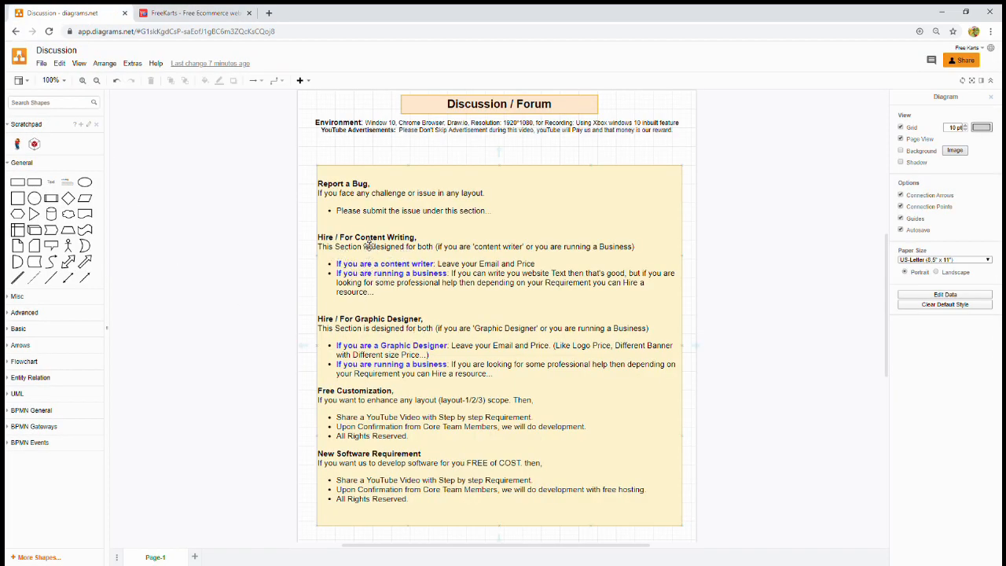
mouse_move(377, 330)
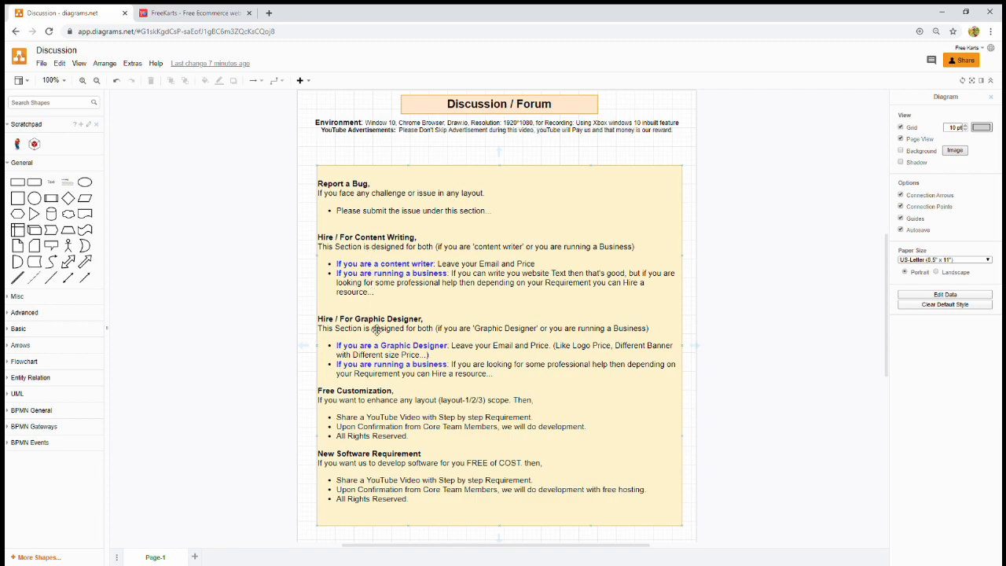
- Return to FreeKarts and choose Discussion > For / Hire Content Writing
left_click(195, 13)
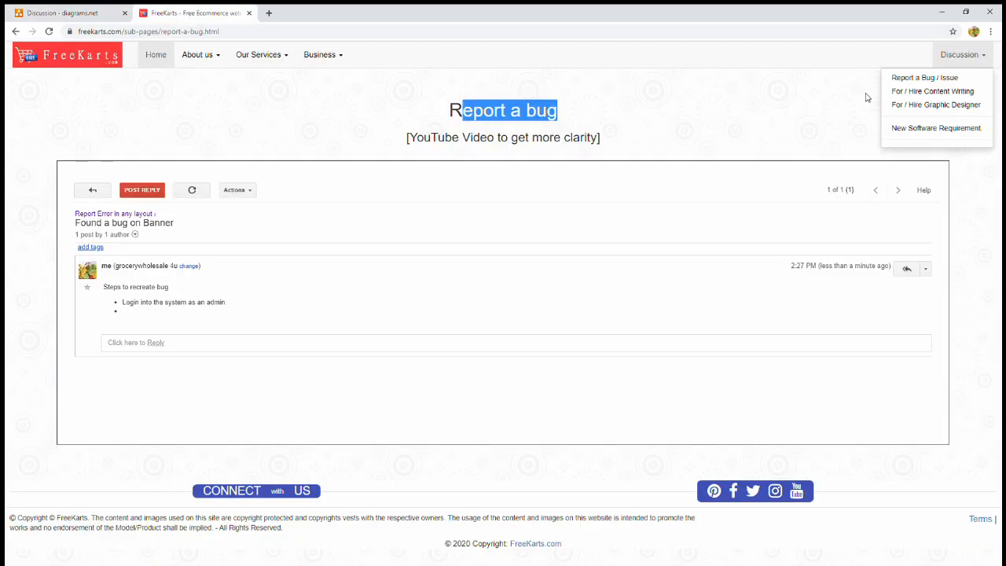
mouse_move(891, 102)
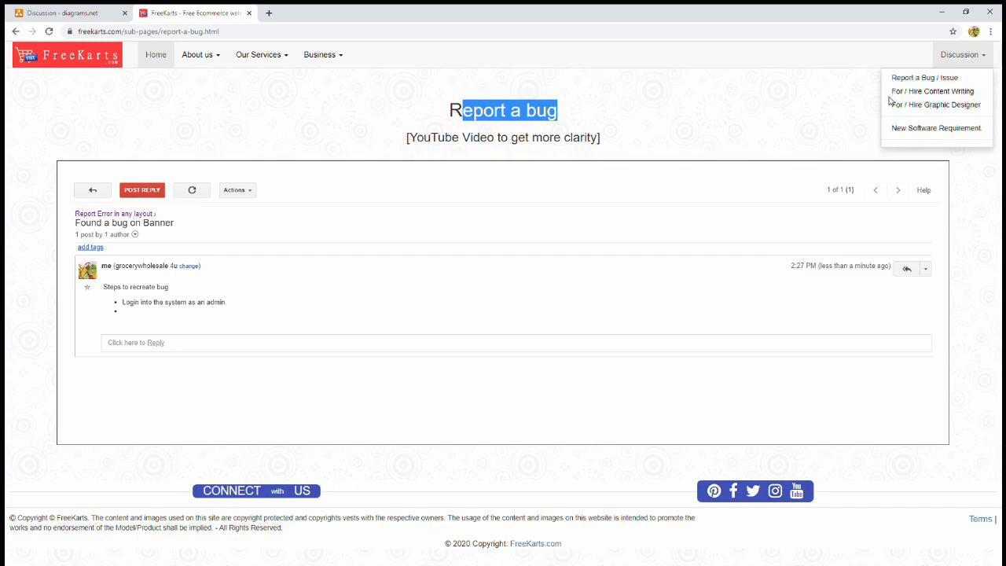
left_click(934, 91)
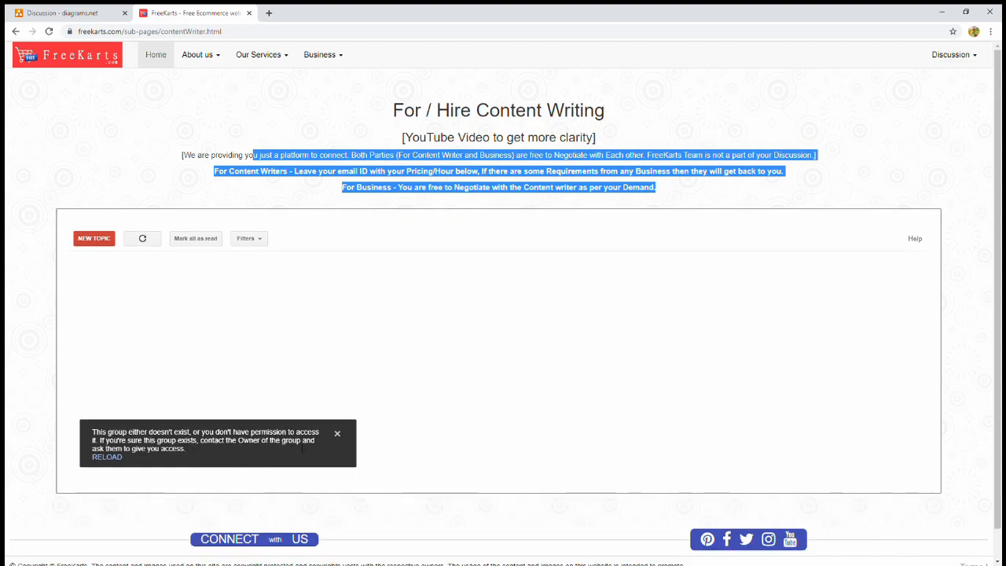
mouse_move(93, 238)
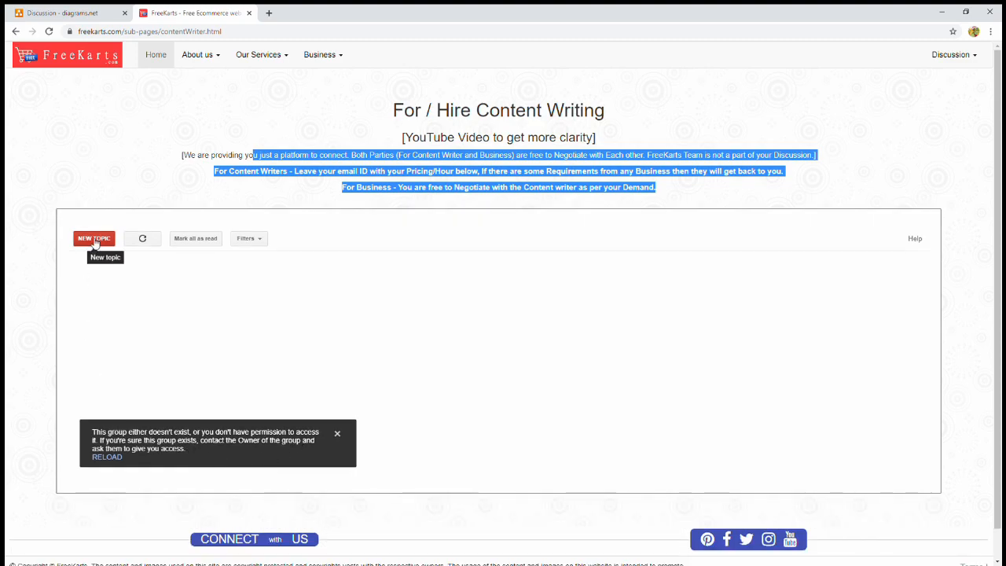
- Post topic '$2 / Page (in French...)' with message 'I am a French native...'
left_click(94, 238)
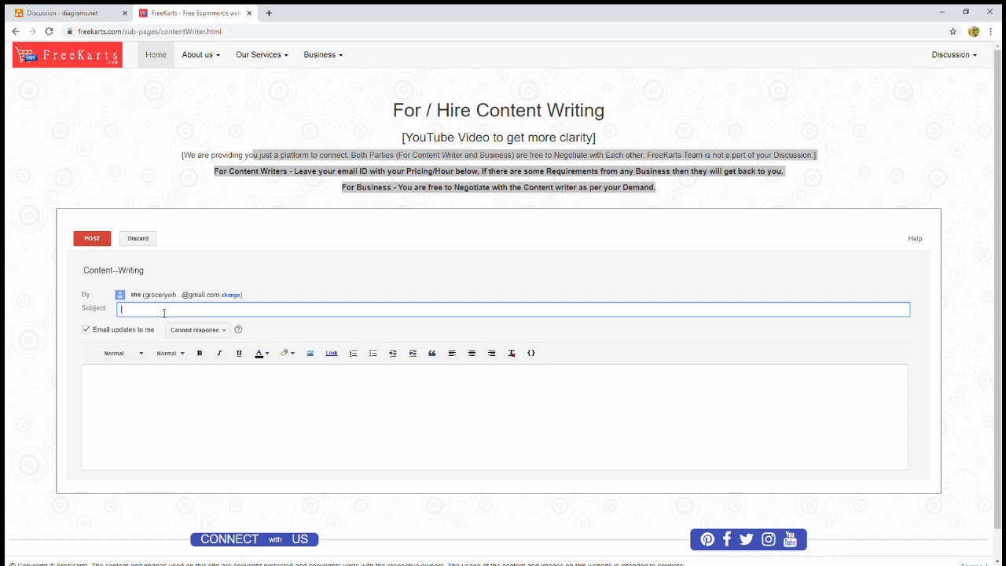
type("$2 / Page (in French...)")
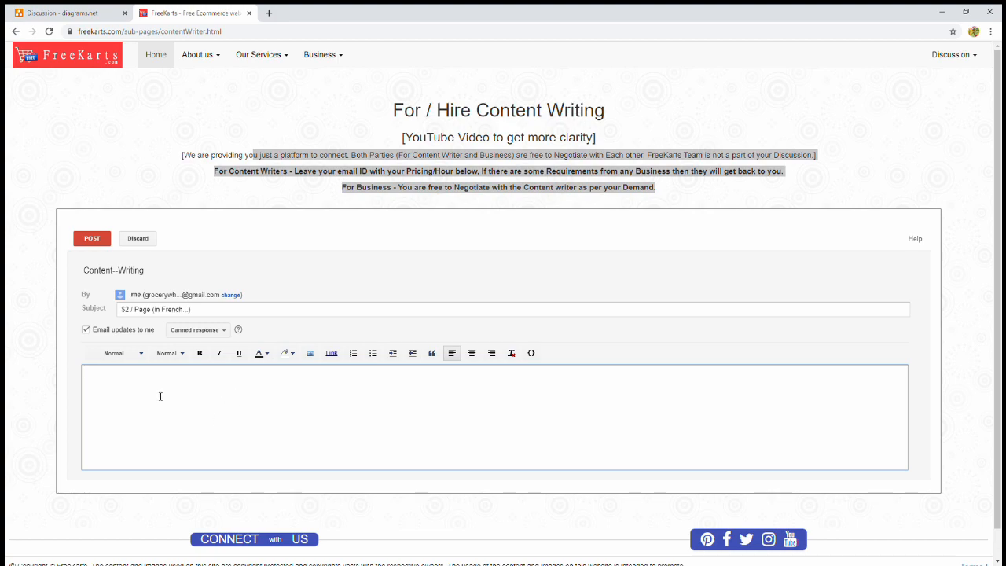
mouse_move(154, 393)
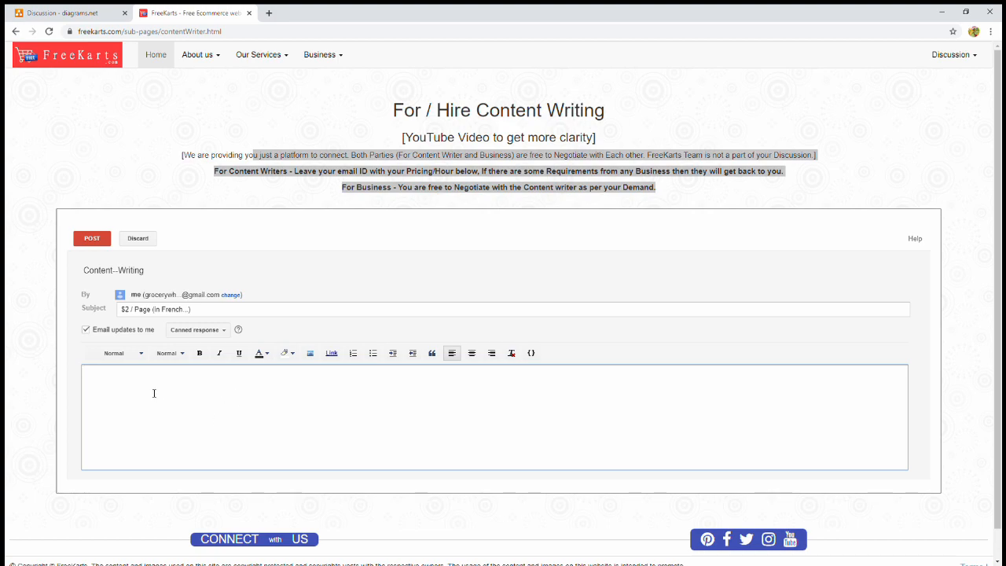
type("I am a French native...")
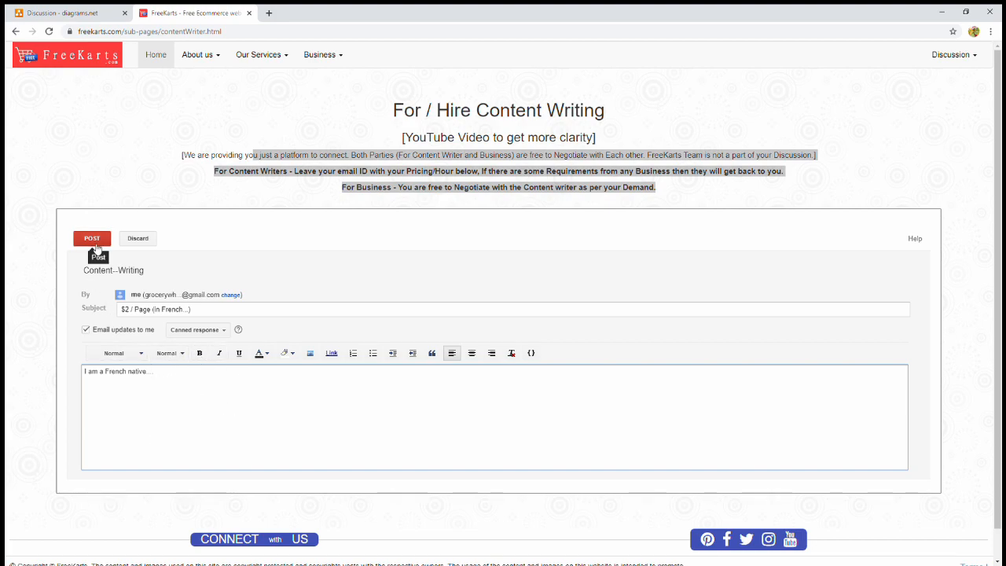
left_click(92, 238)
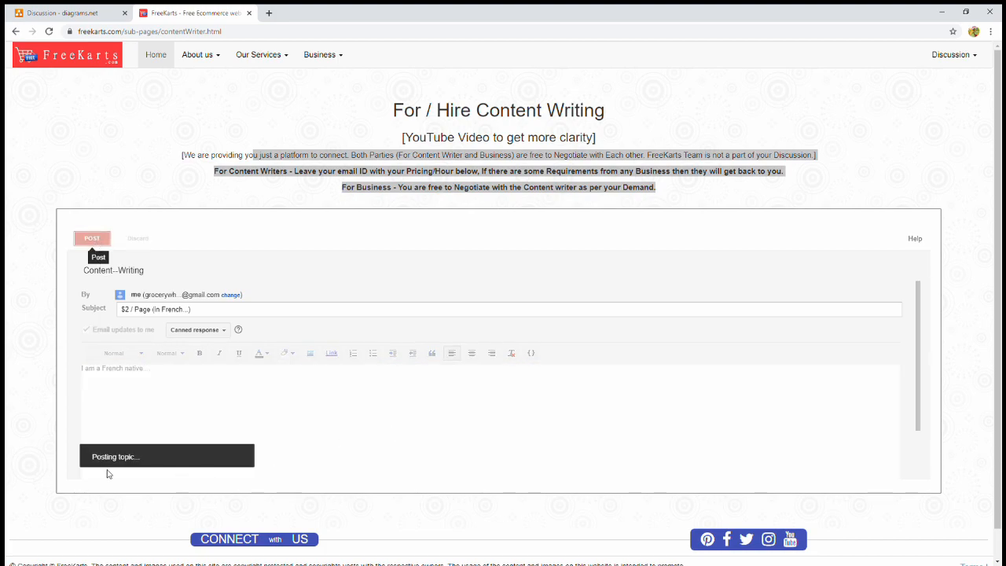
- Join the Content--Writing group, then open the Free Customization page
left_click(92, 239)
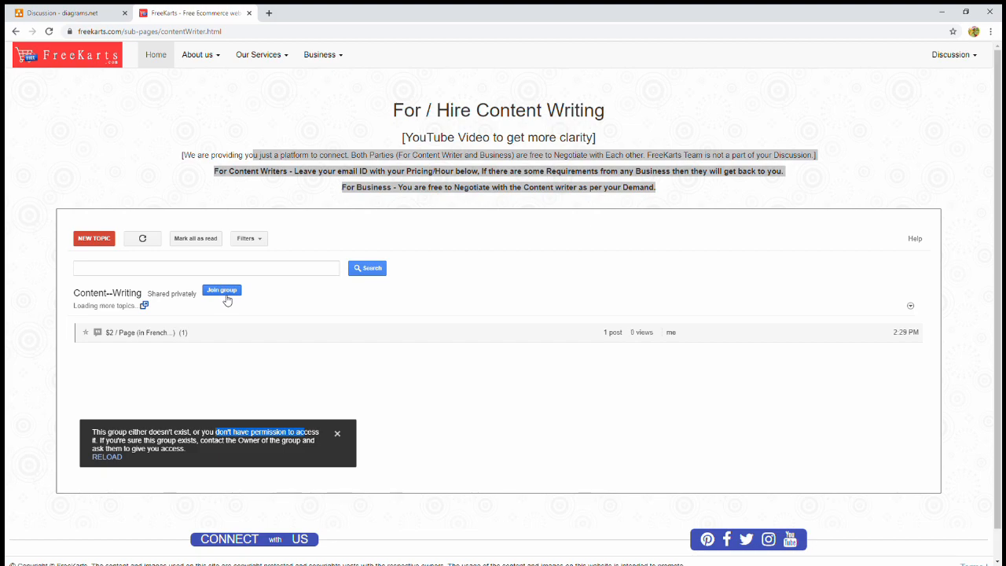
mouse_move(235, 295)
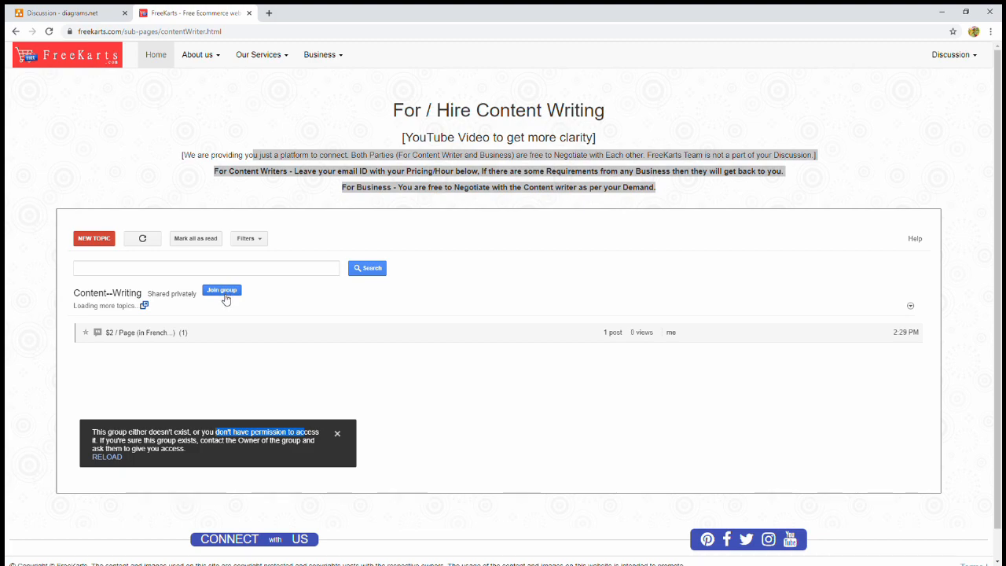
left_click(221, 290)
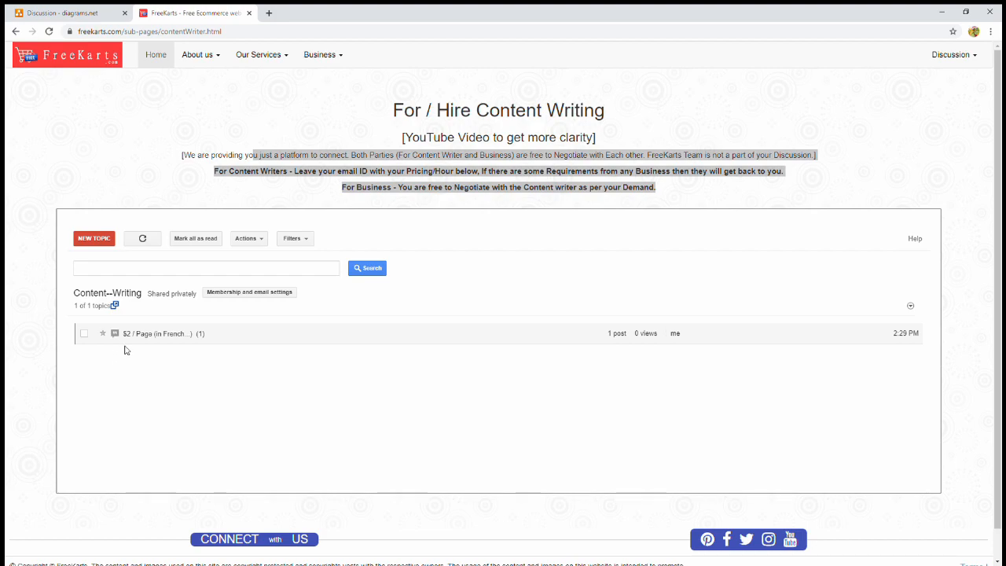
mouse_move(163, 351)
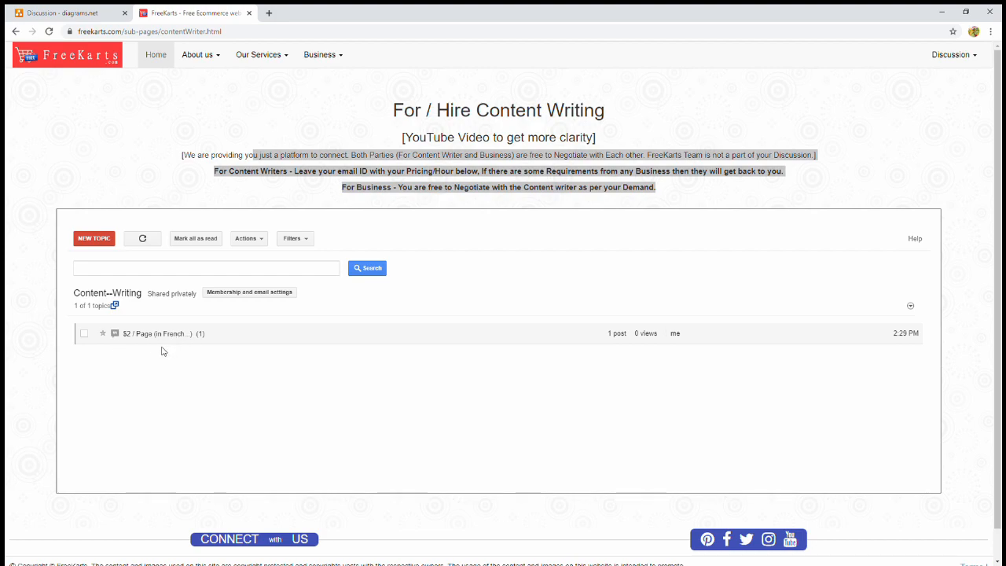
mouse_move(124, 309)
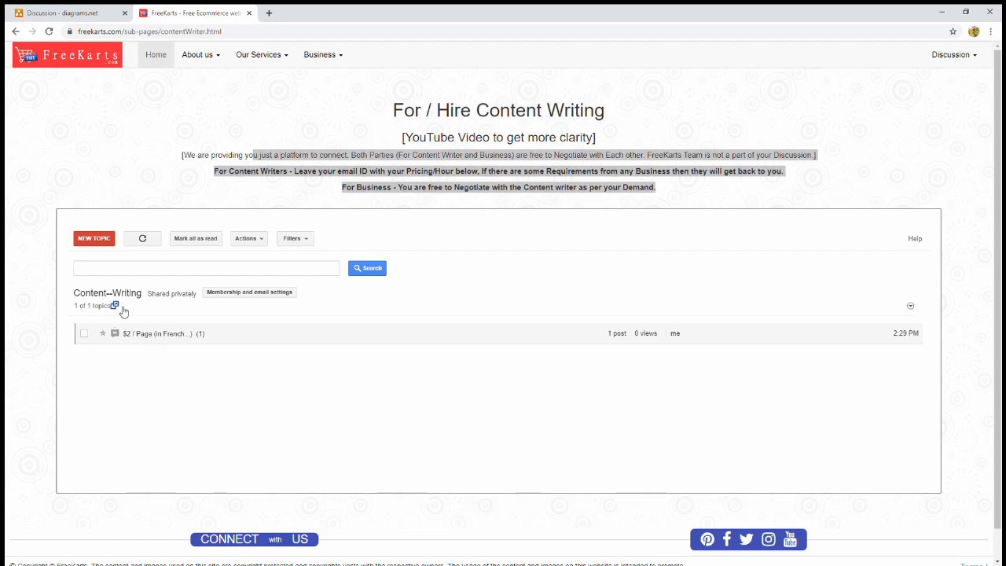
left_click(206, 268)
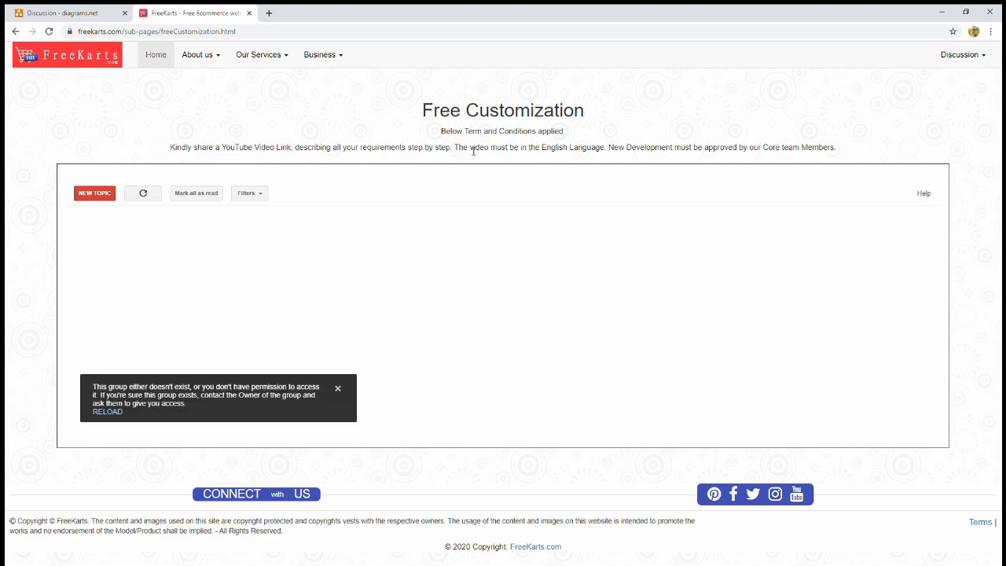
- Highlight the English-language requirement and attempt a new Free Customization topic, hitting error #383
left_click_drag(468, 147, 604, 147)
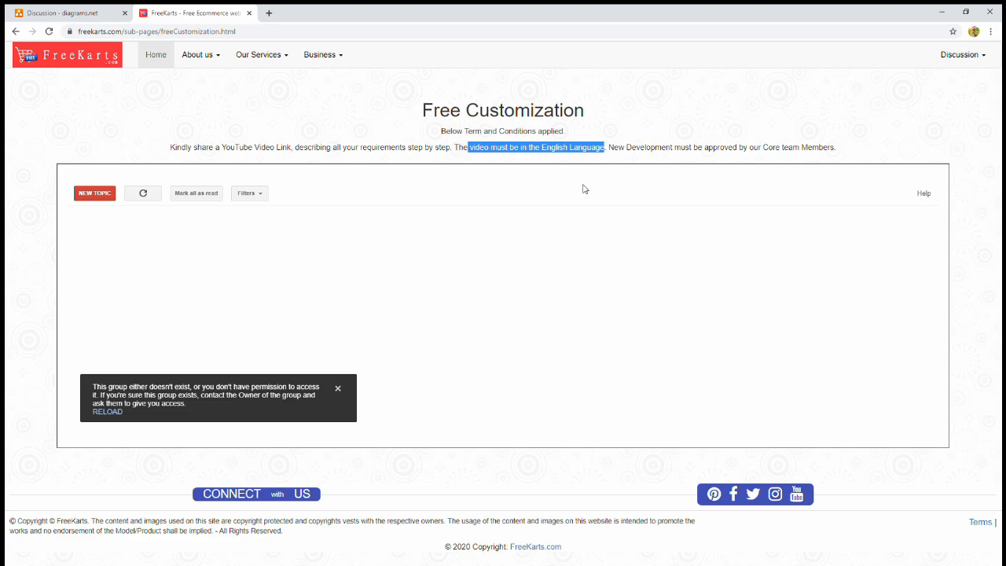
mouse_move(94, 194)
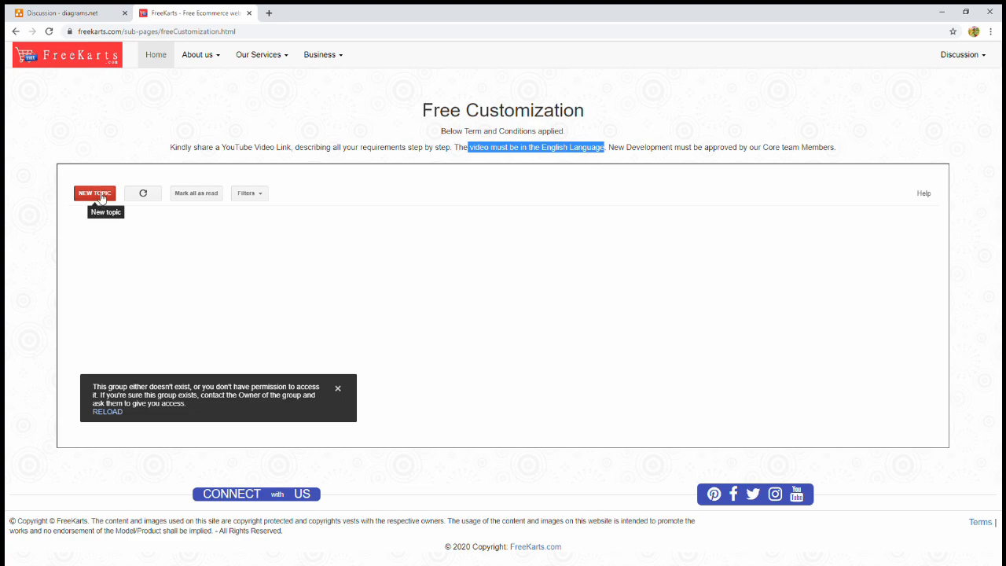
left_click(95, 193)
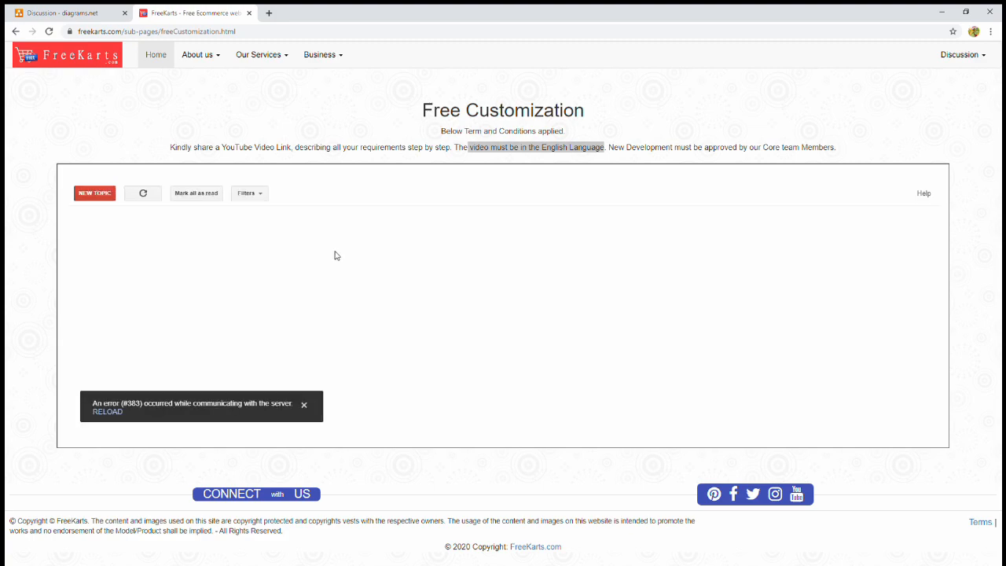
left_click(67, 13)
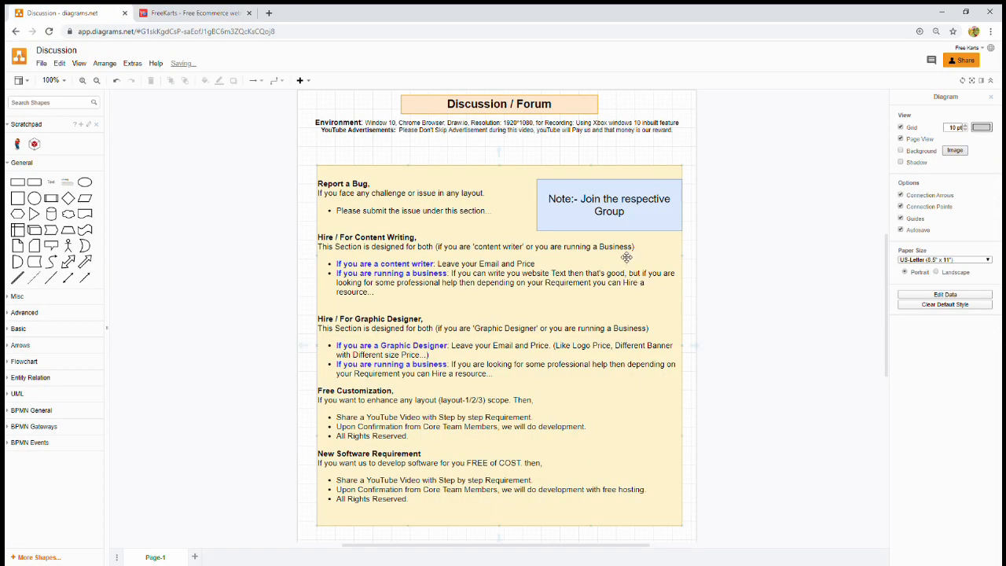
mouse_move(597, 241)
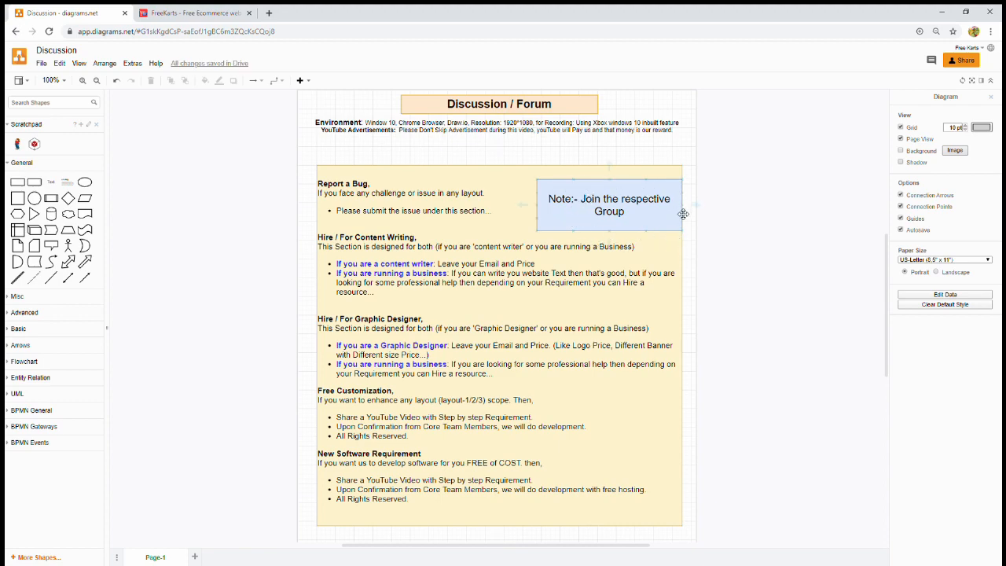
mouse_move(673, 236)
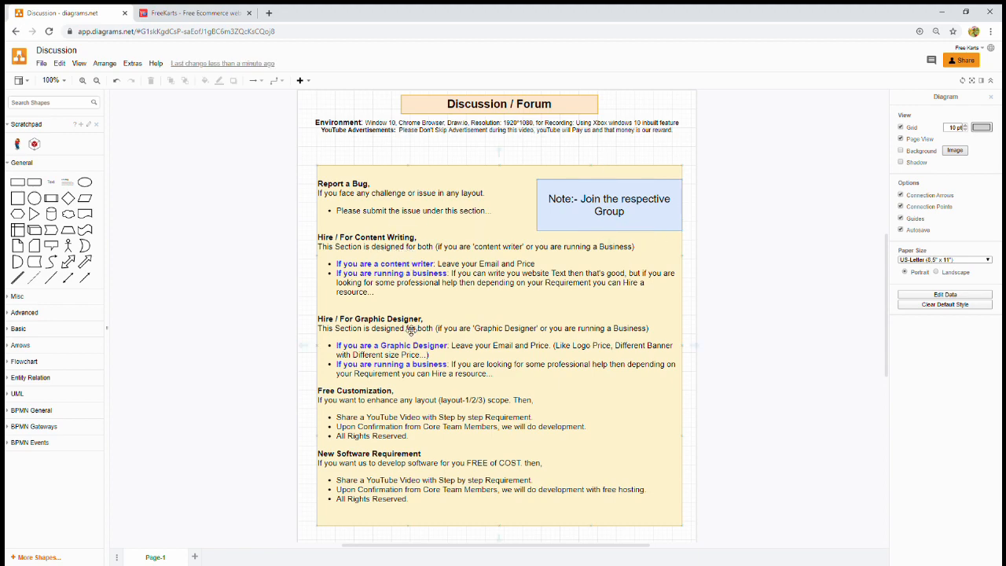
mouse_move(415, 332)
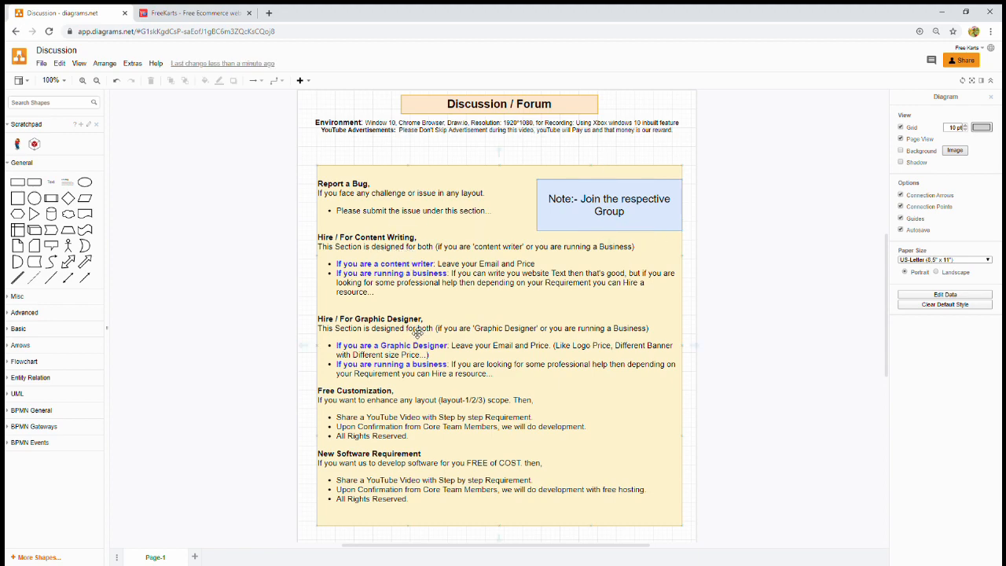